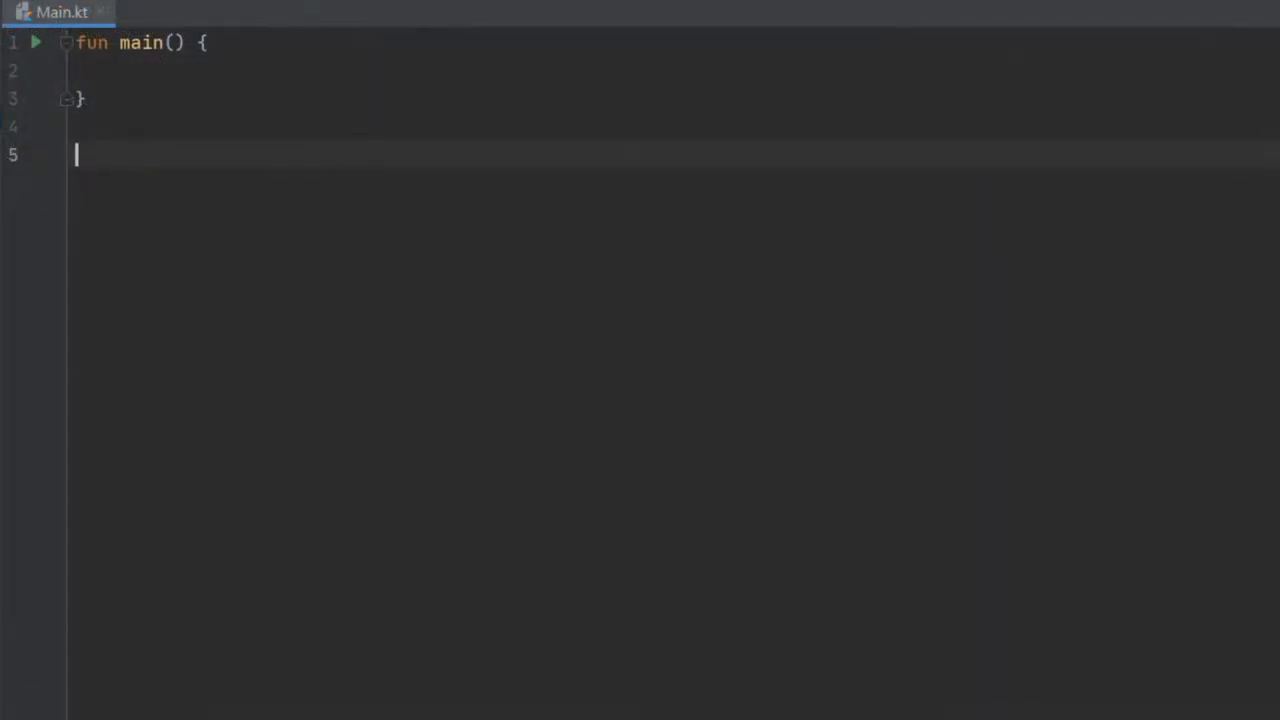
# Declare the abstract class Person below main with var age = 27
pyautogui.write('abstract c')
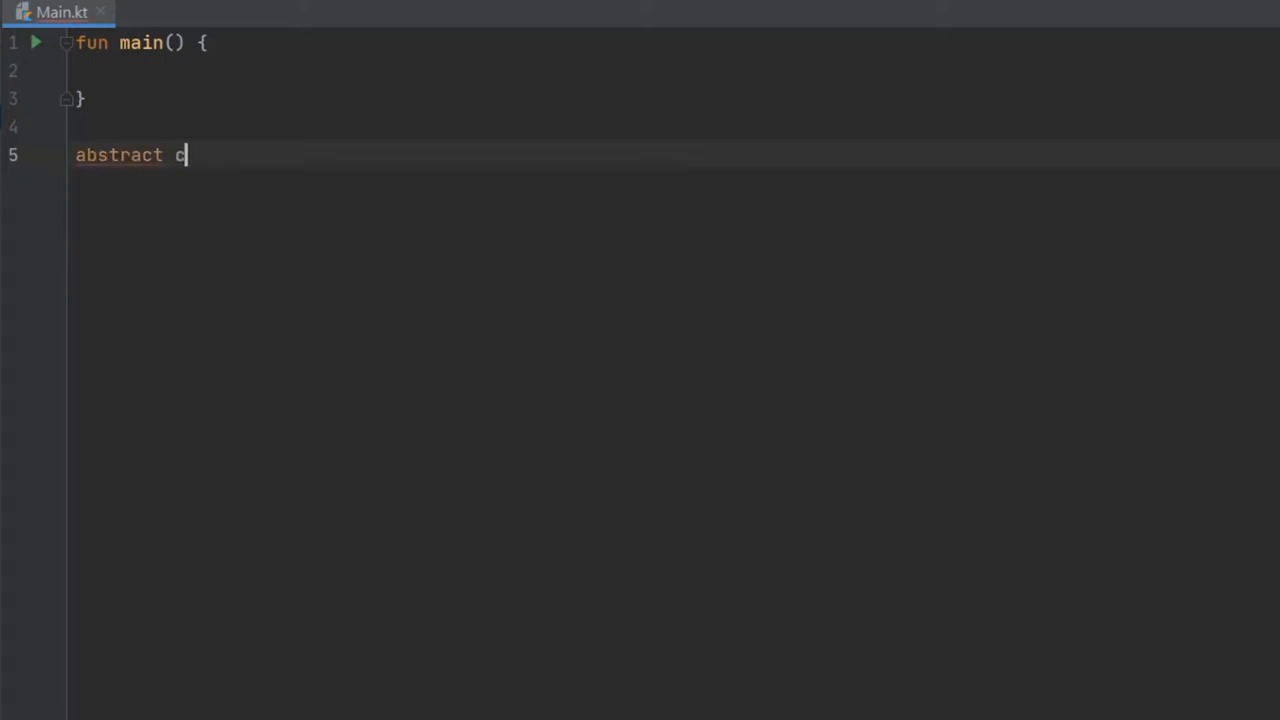
pyautogui.write('lass Person(')
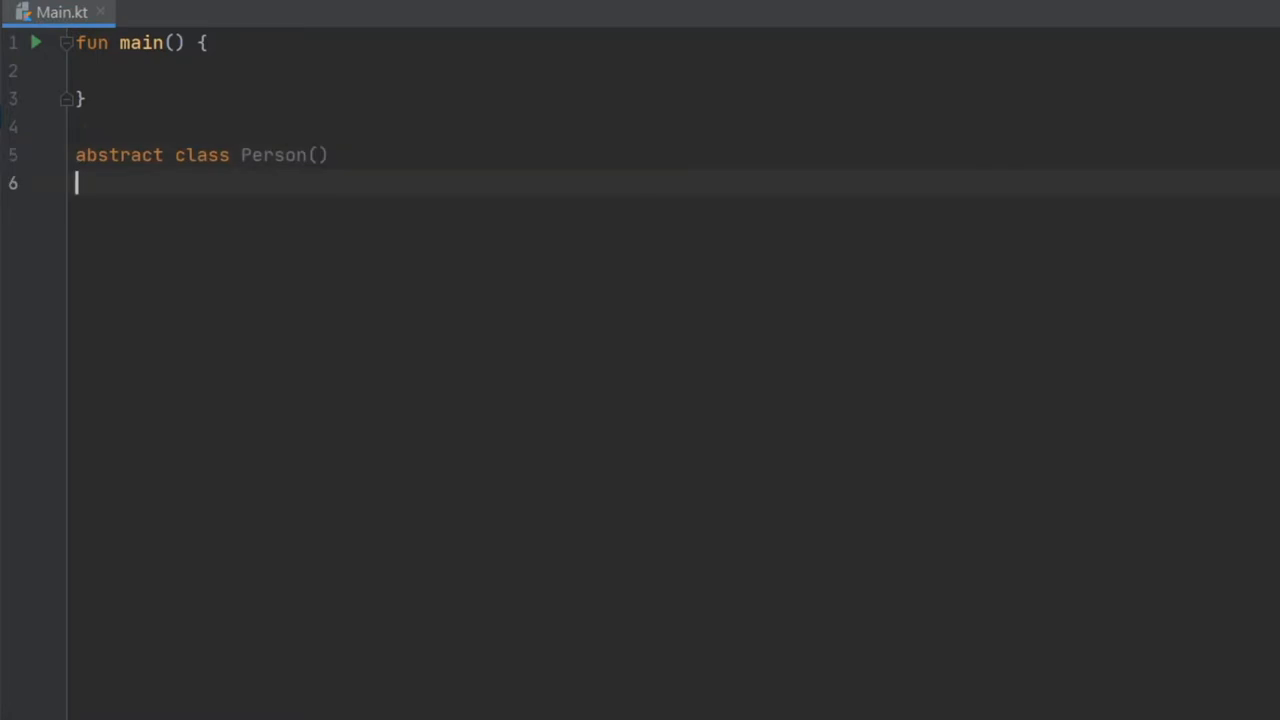
pyautogui.press('Backspace')
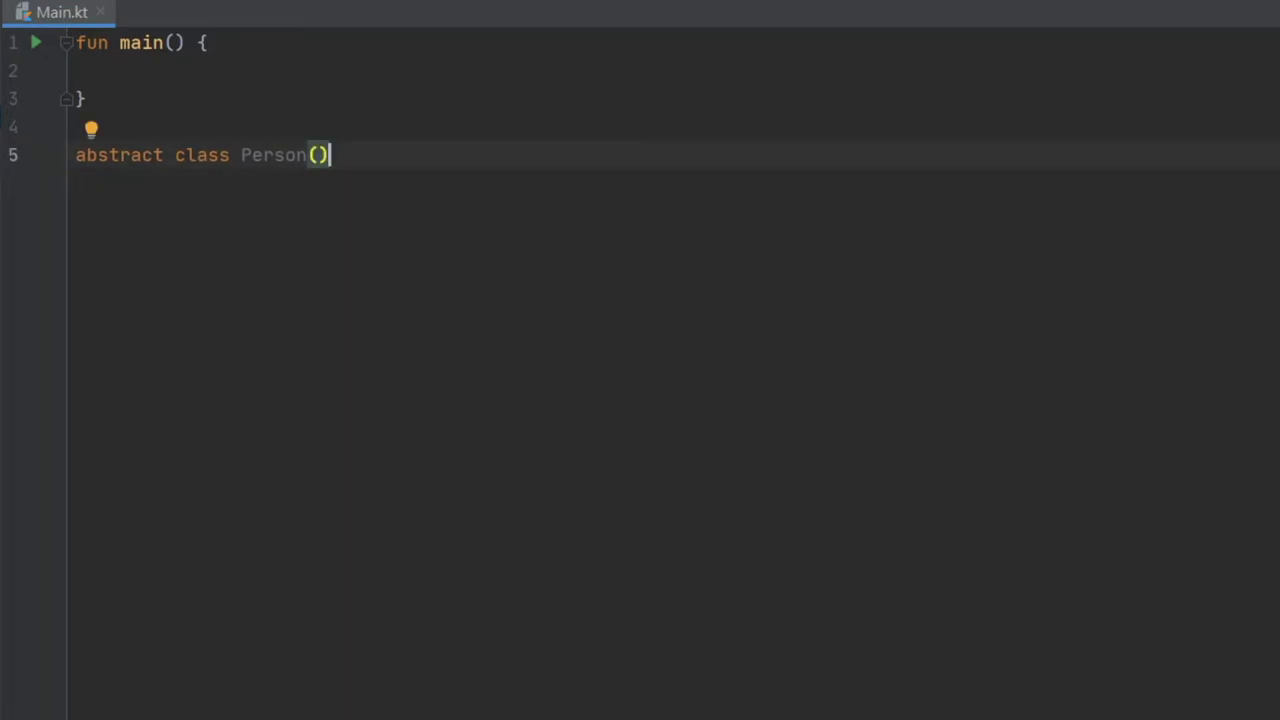
pyautogui.write('{')
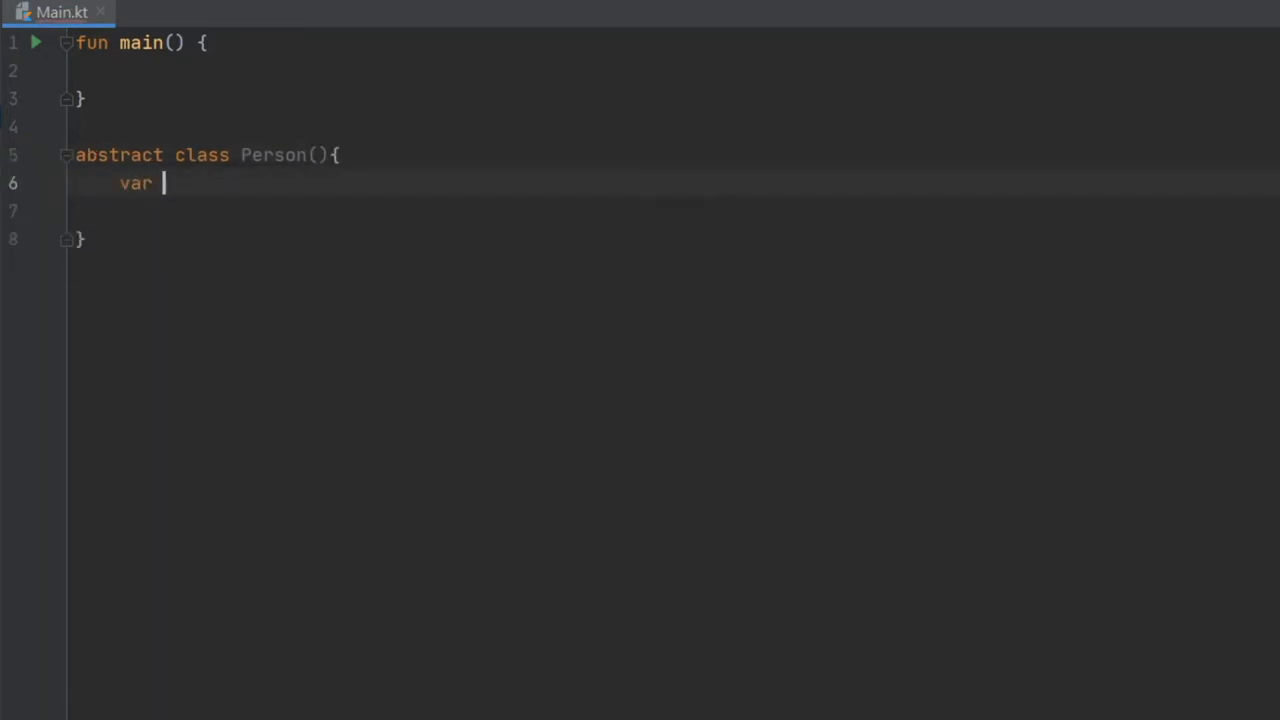
pyautogui.write('age =')
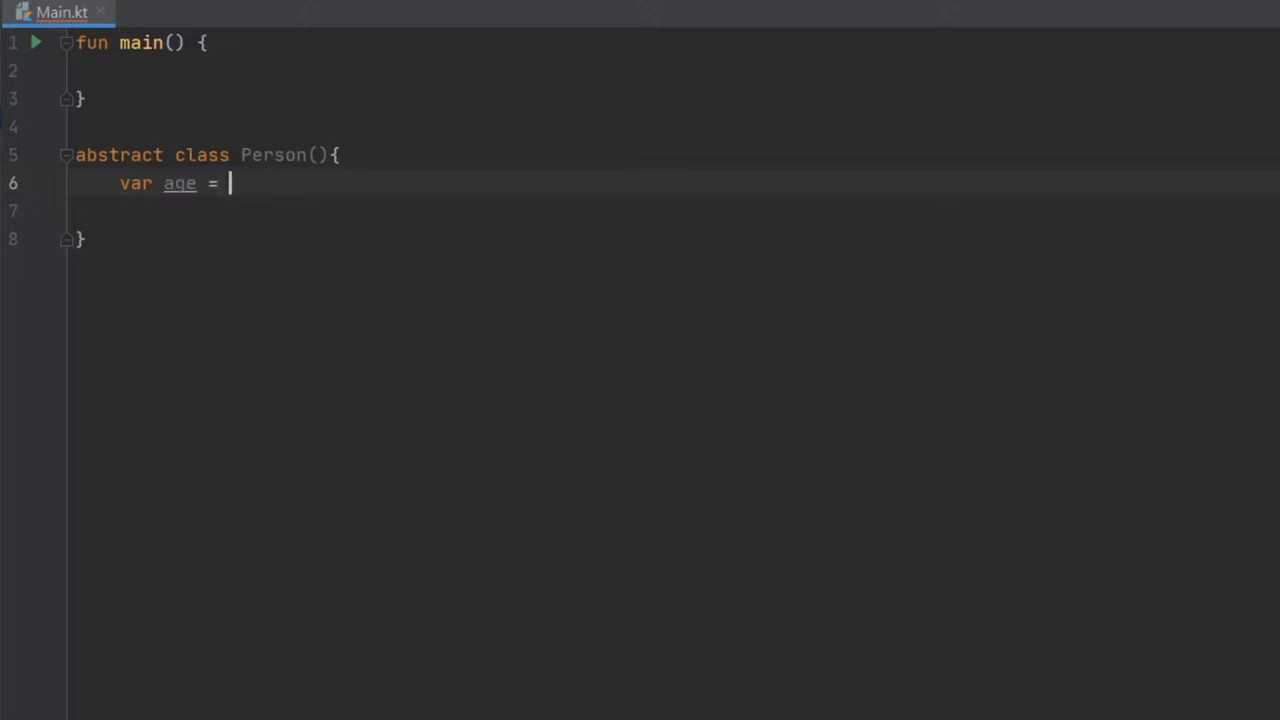
pyautogui.write('27')
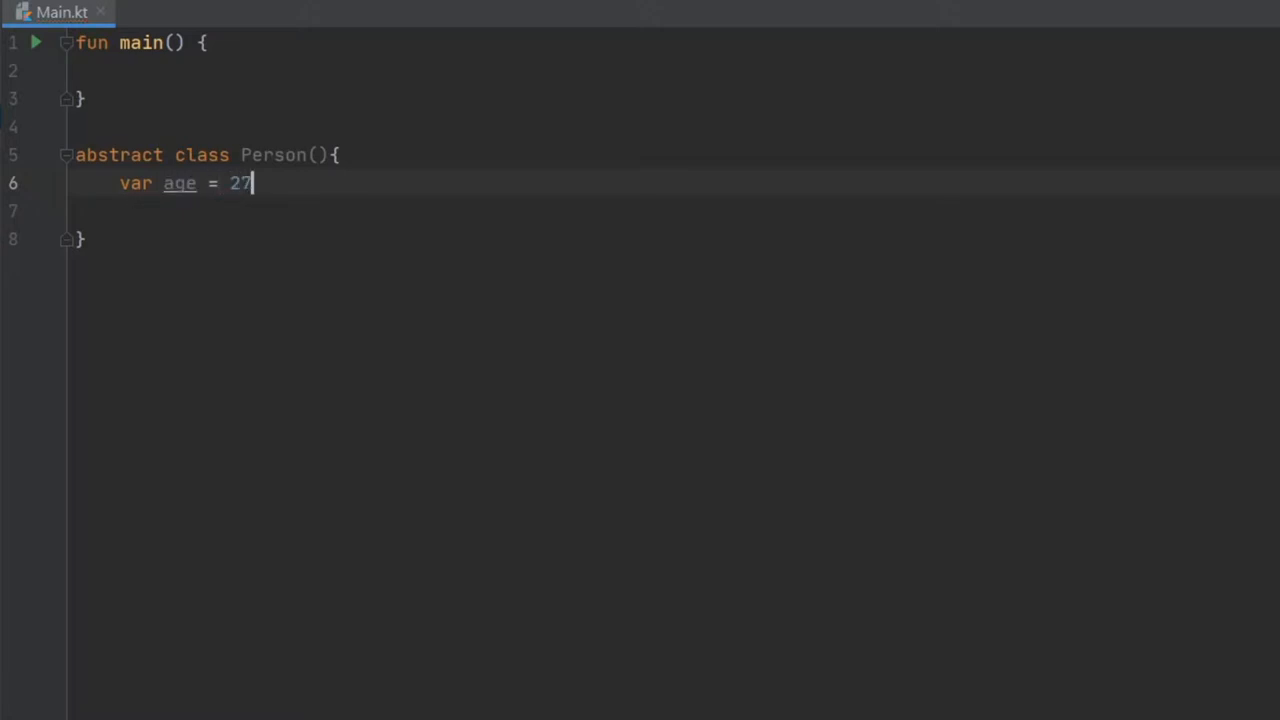
# Add displayAge(age: Int) printing "Age is $age" and abstract fun printMessage(message: String)
pyautogui.write('fun displayA')
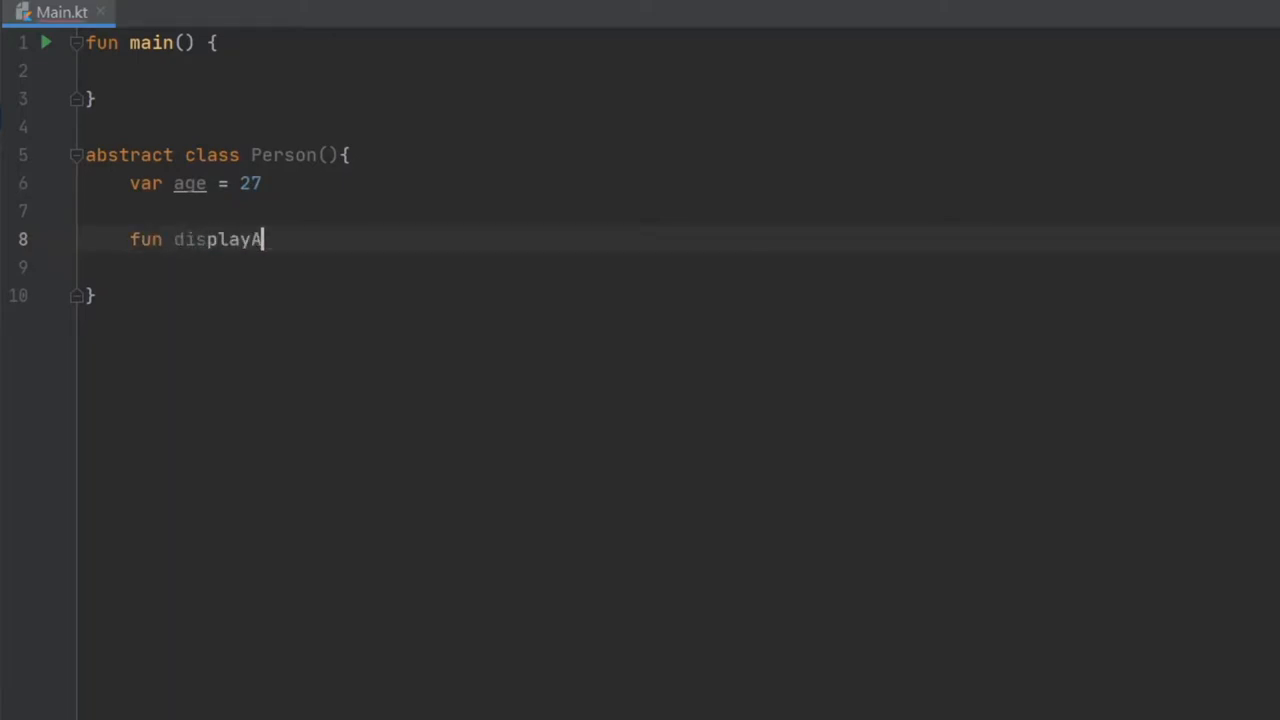
pyautogui.write('ge(age: Int) {')
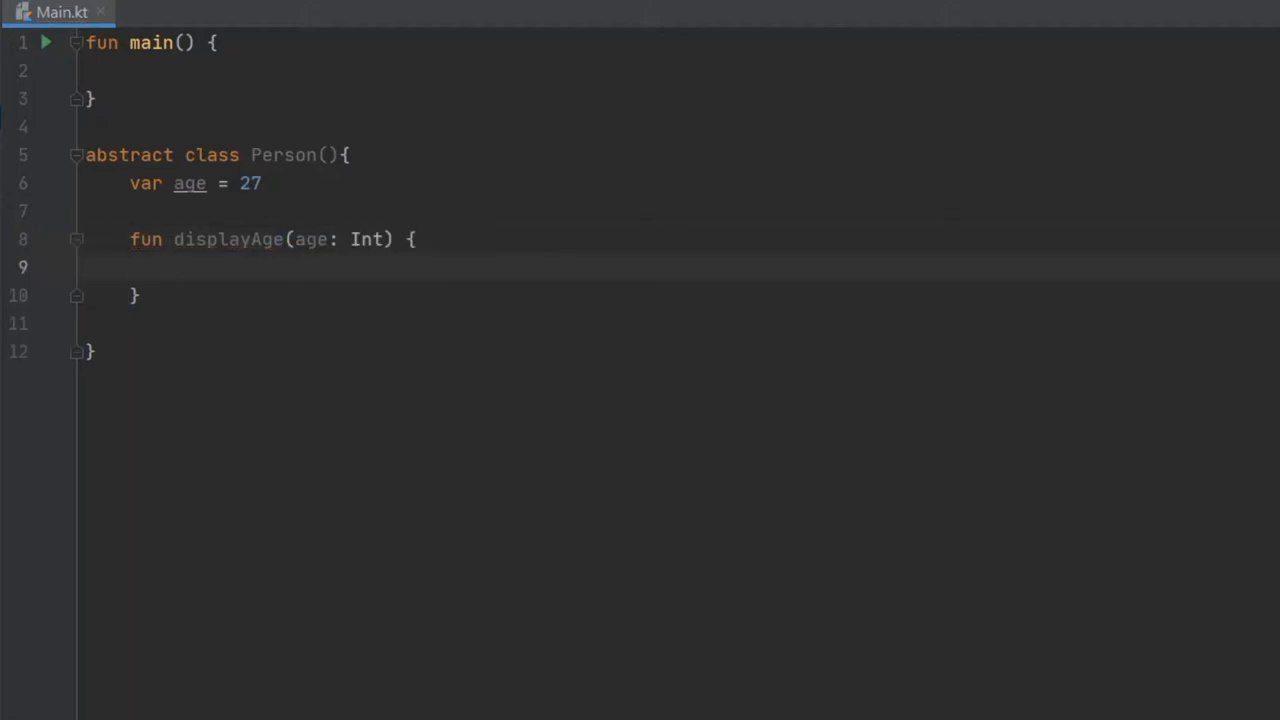
pyautogui.write('println("Age ")')
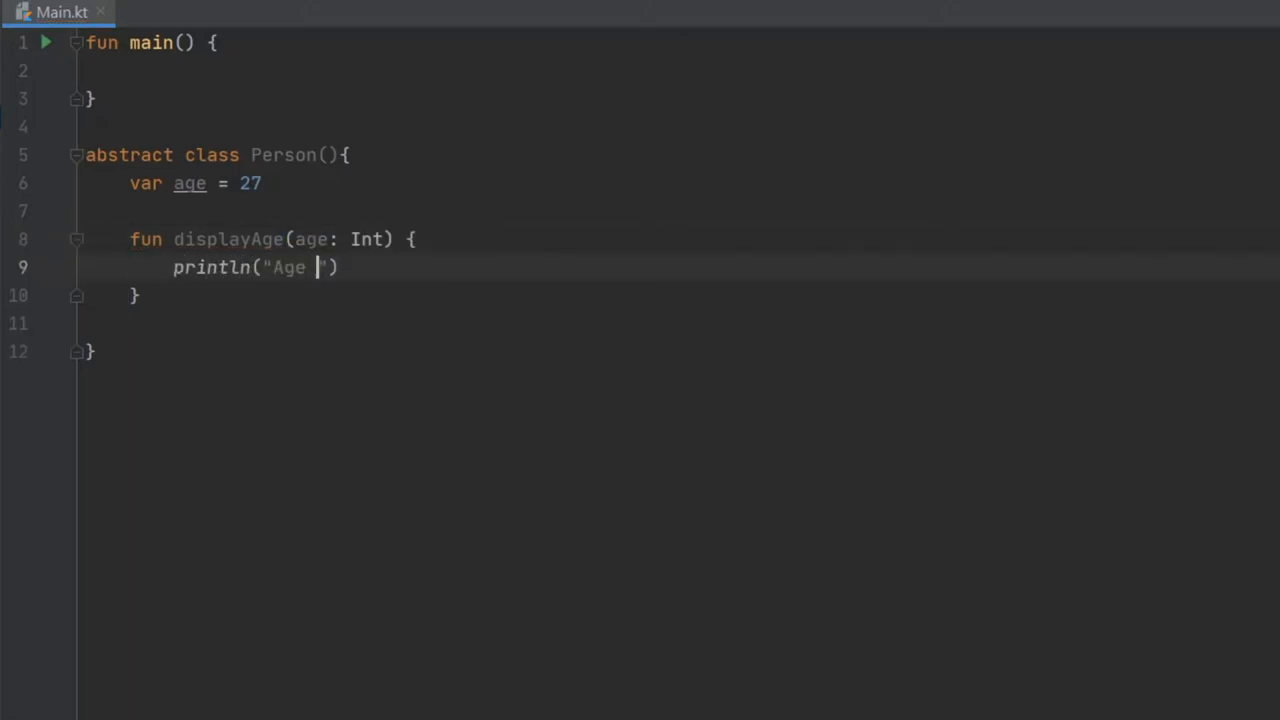
pyautogui.write('is $age')
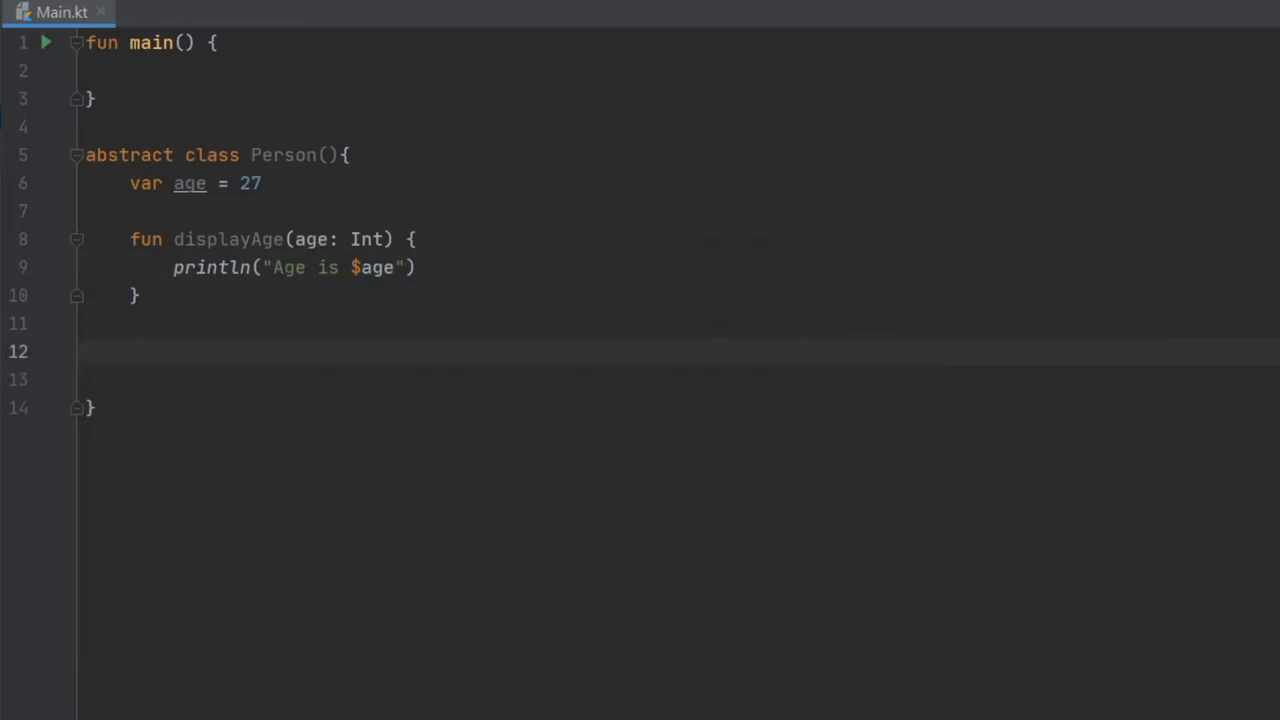
pyautogui.write('abstract')
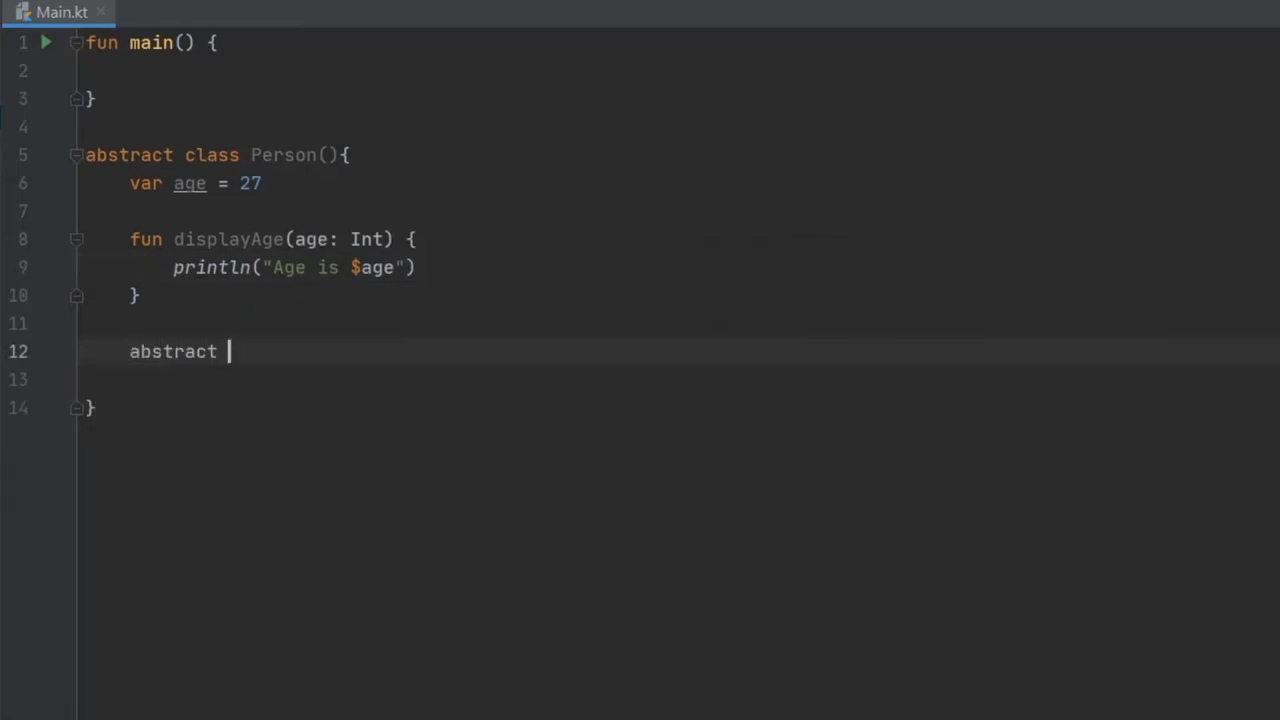
pyautogui.write('fun printMessage(message: String')
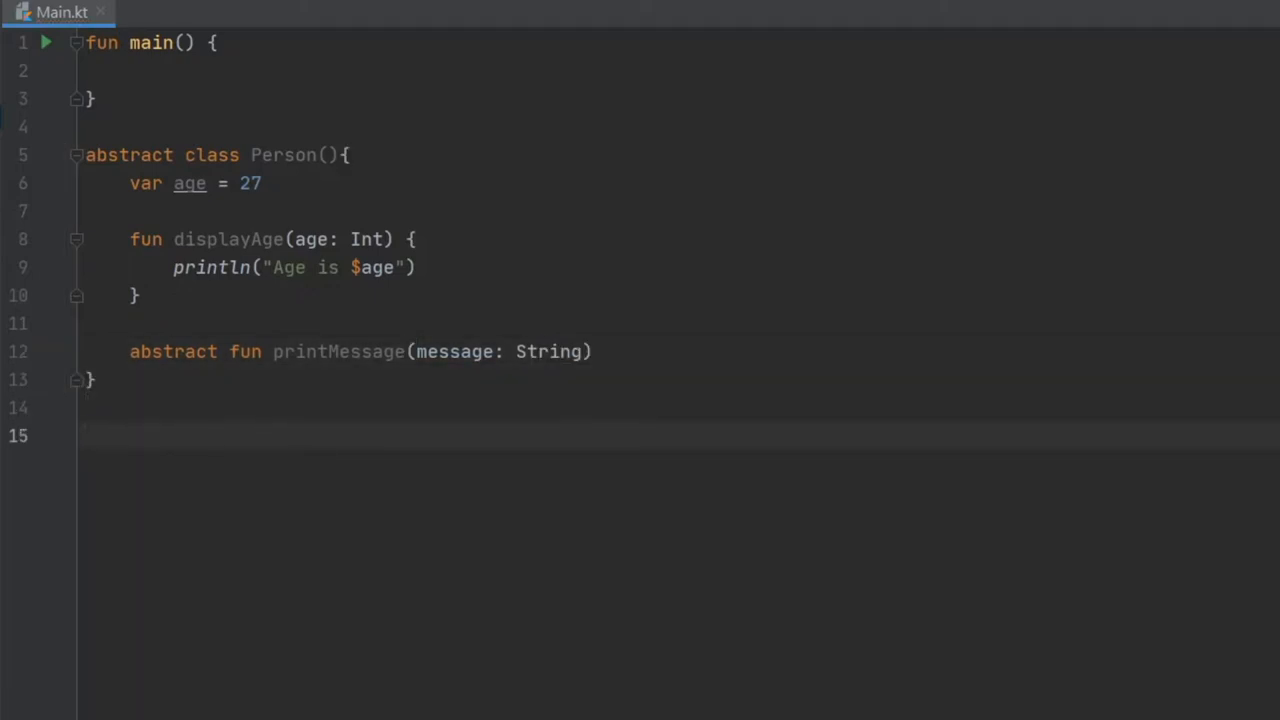
# Declare class Coder(_name: String) : Person() and generate its printMessage override stub
pyautogui.write('class Co')
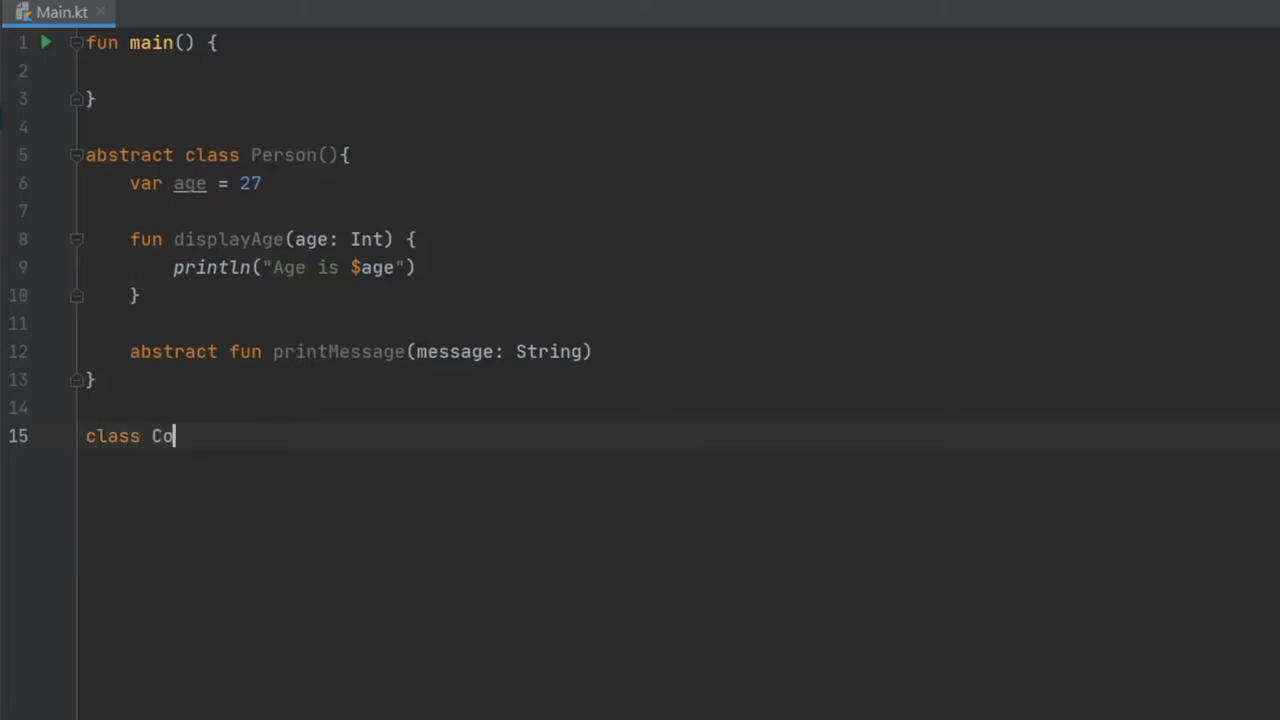
pyautogui.write('der()')
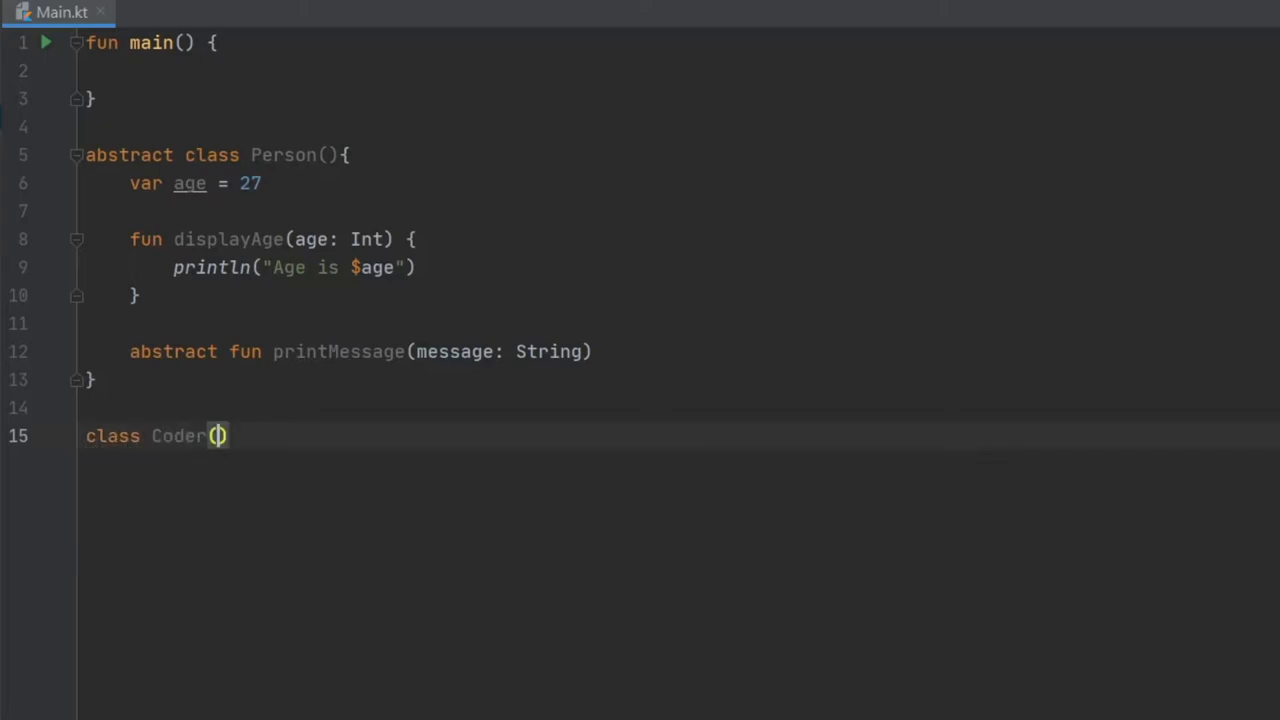
pyautogui.write('_name')
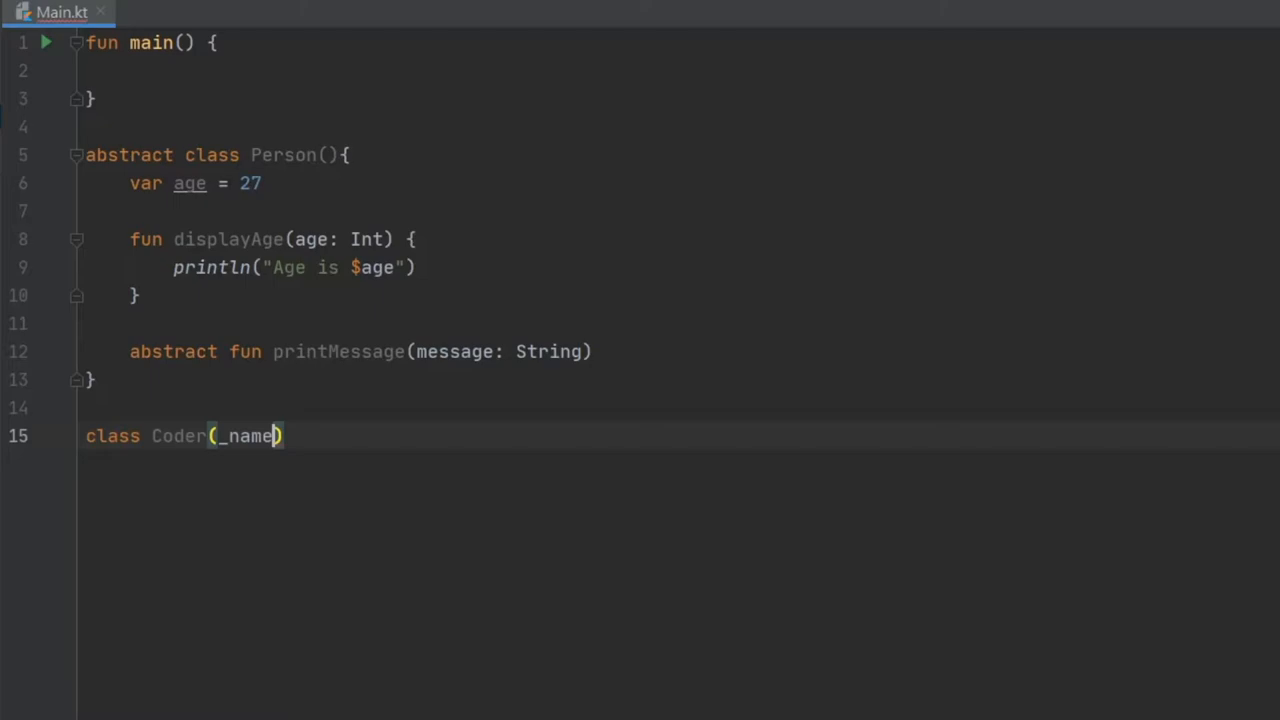
pyautogui.write(': String)')
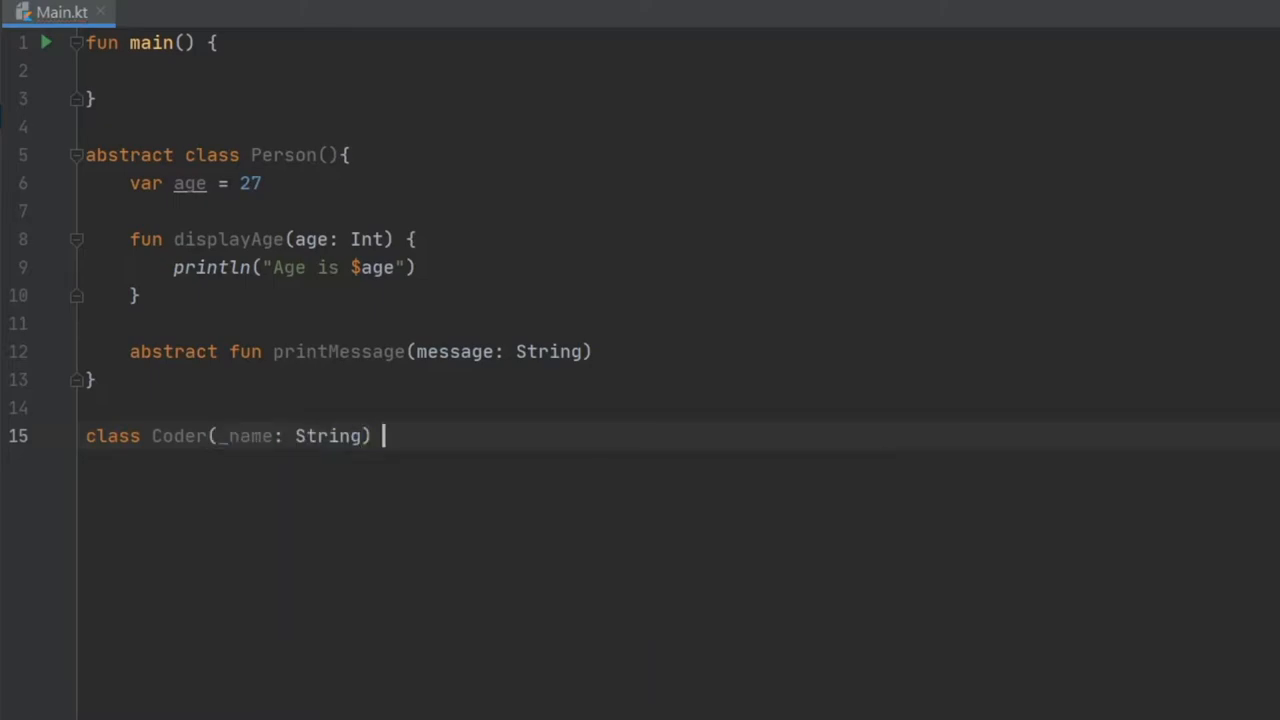
pyautogui.write(': Person(){')
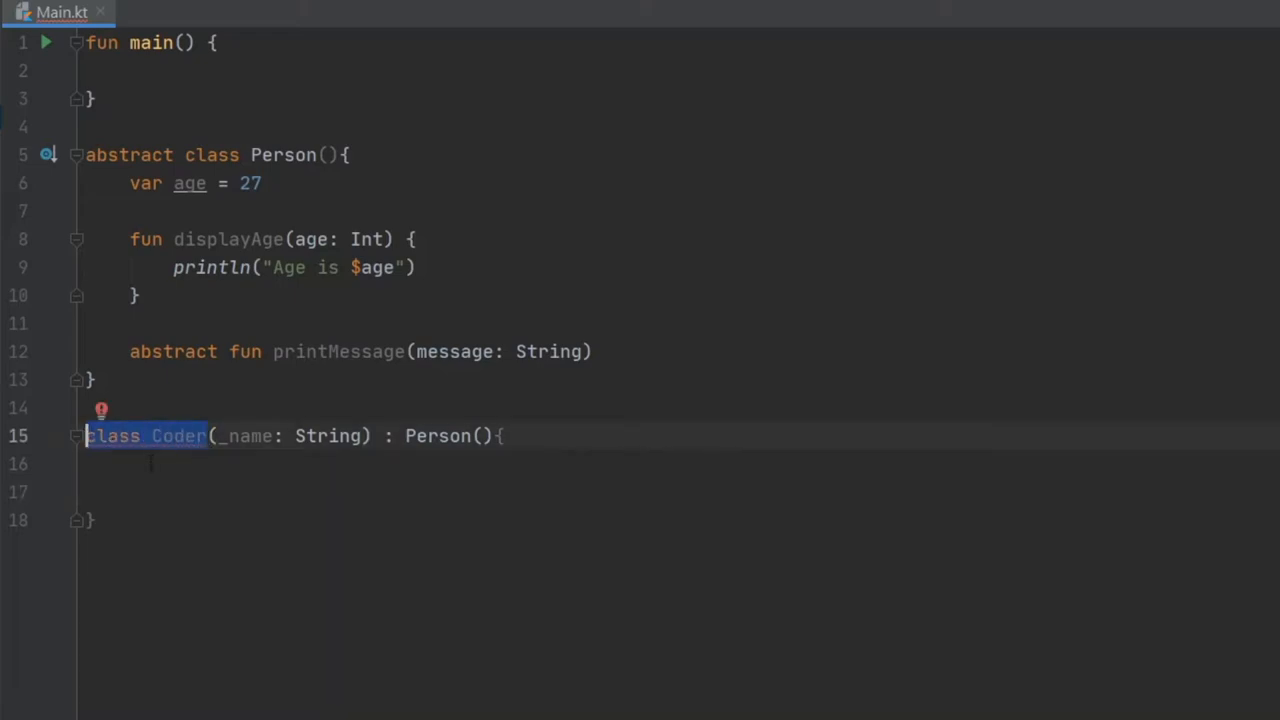
pyautogui.click(195, 435)
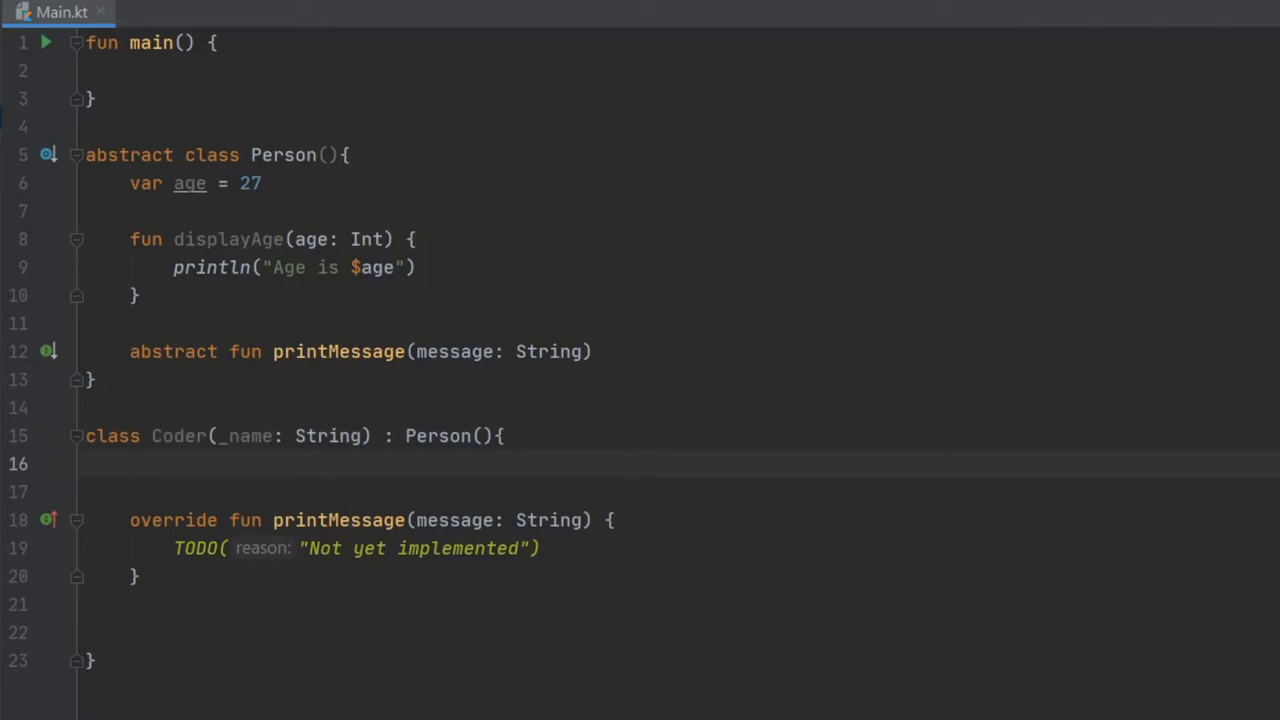
# Store _name in private val name and print "Your name is $name" and the message in printMessage
pyautogui.write('private val')
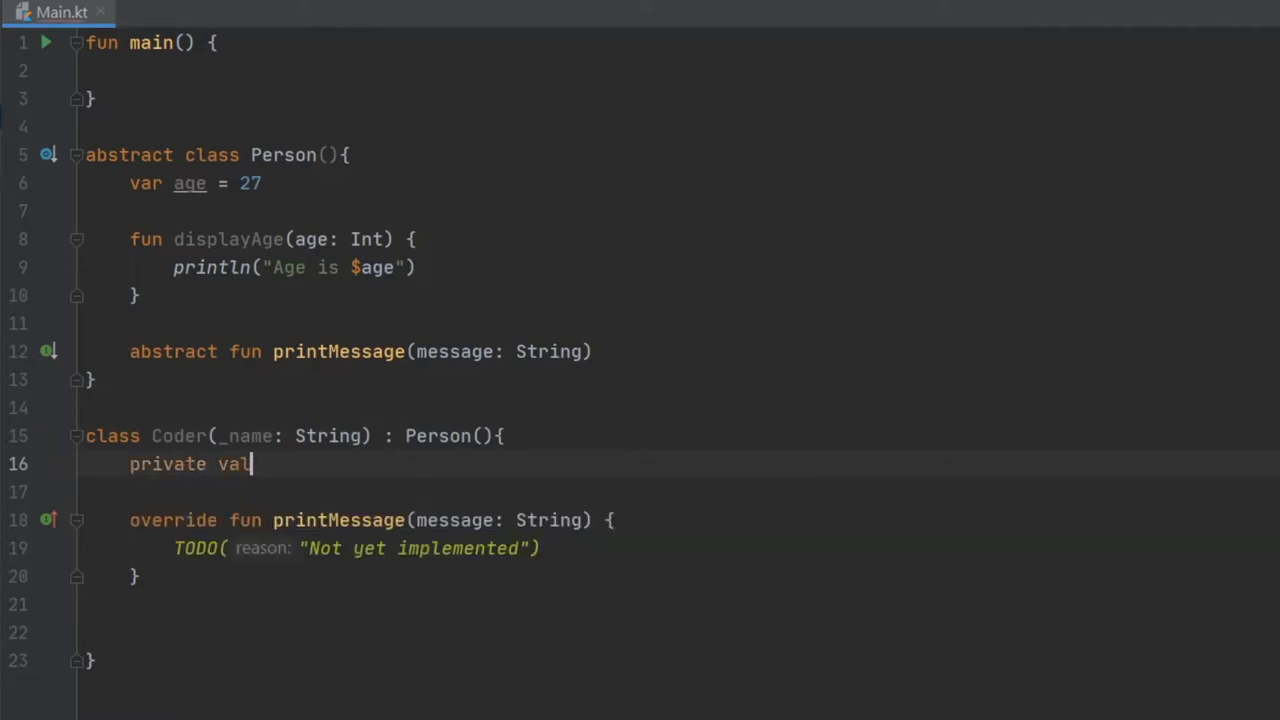
pyautogui.write('name = _name')
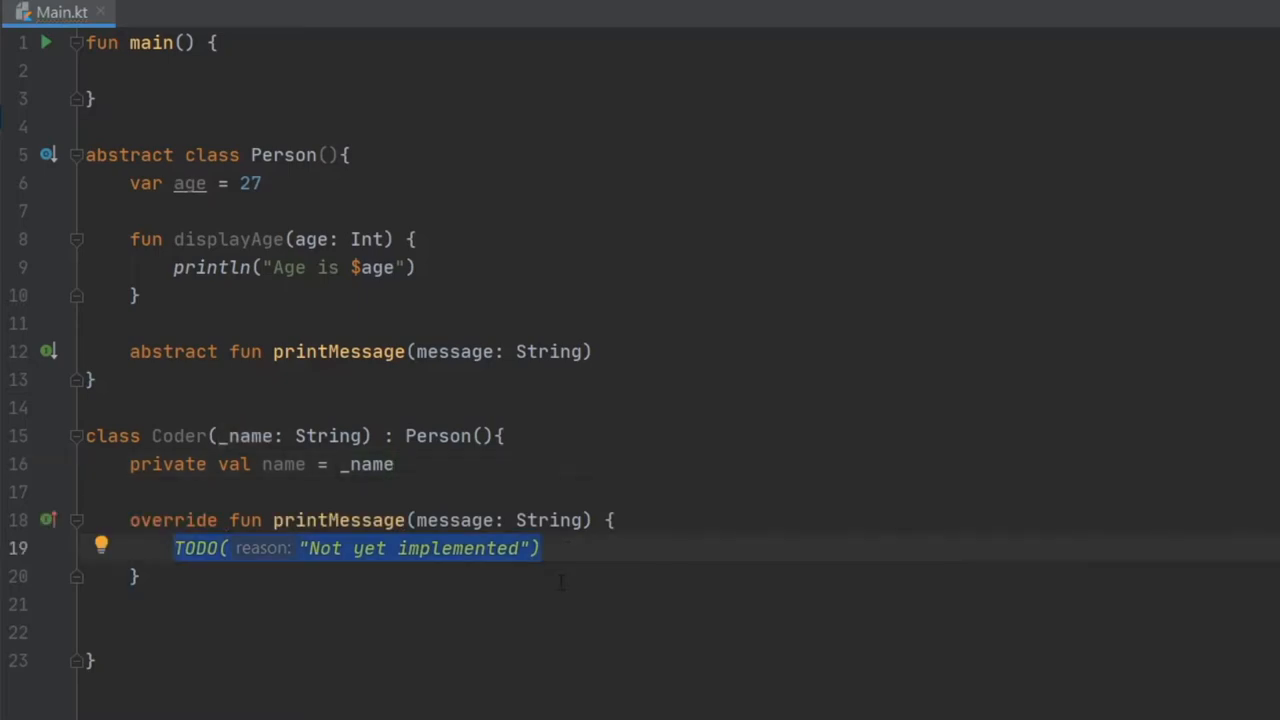
pyautogui.write('println(')
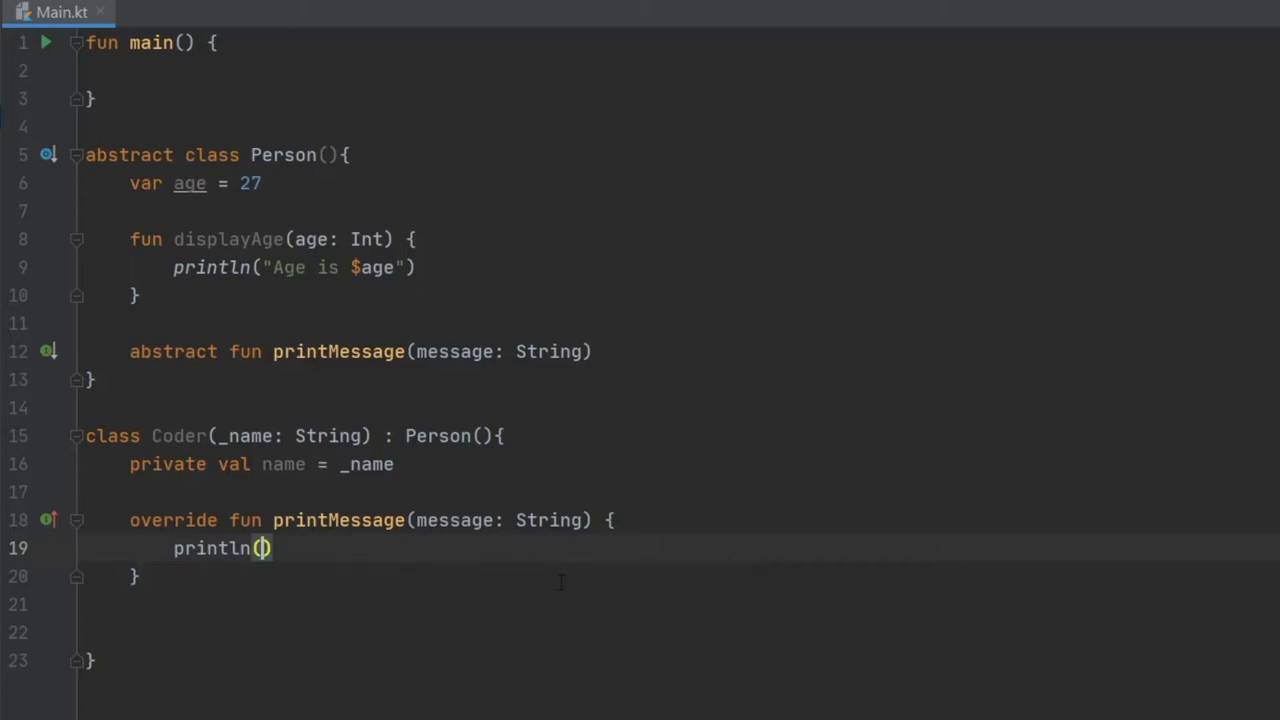
pyautogui.write('"Your name is $name')
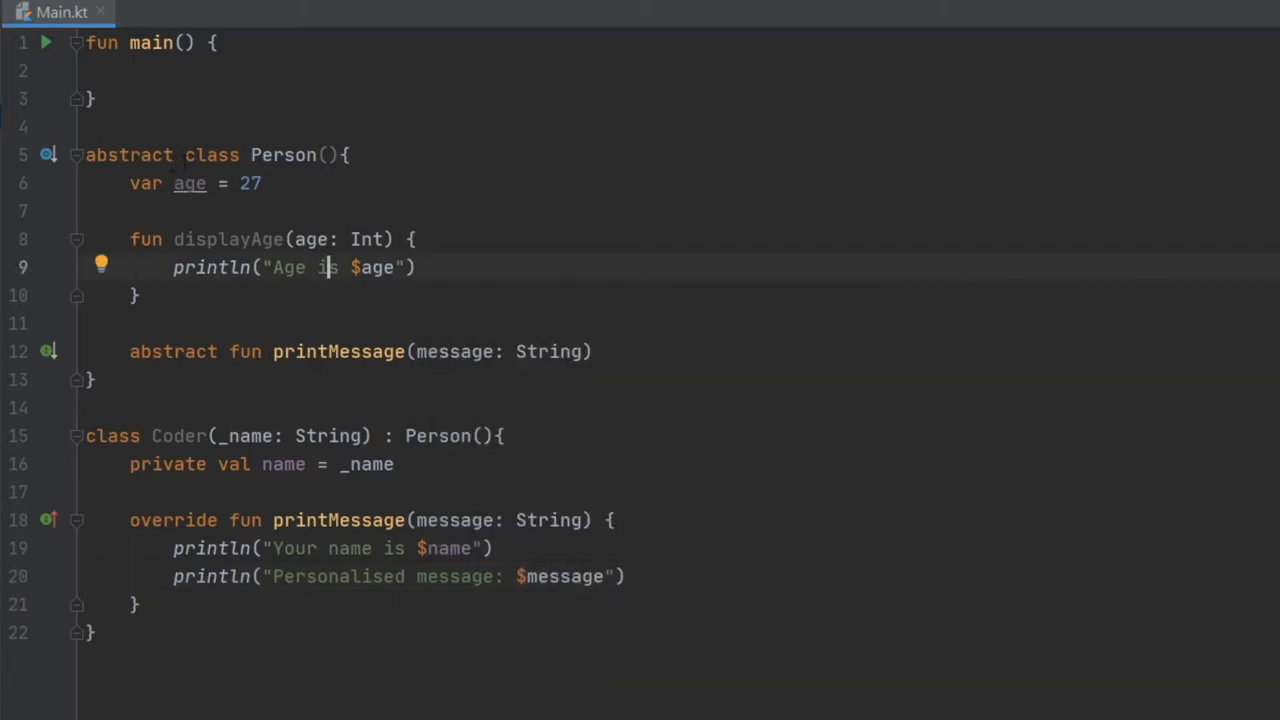
pyautogui.doubleClick(128, 155)
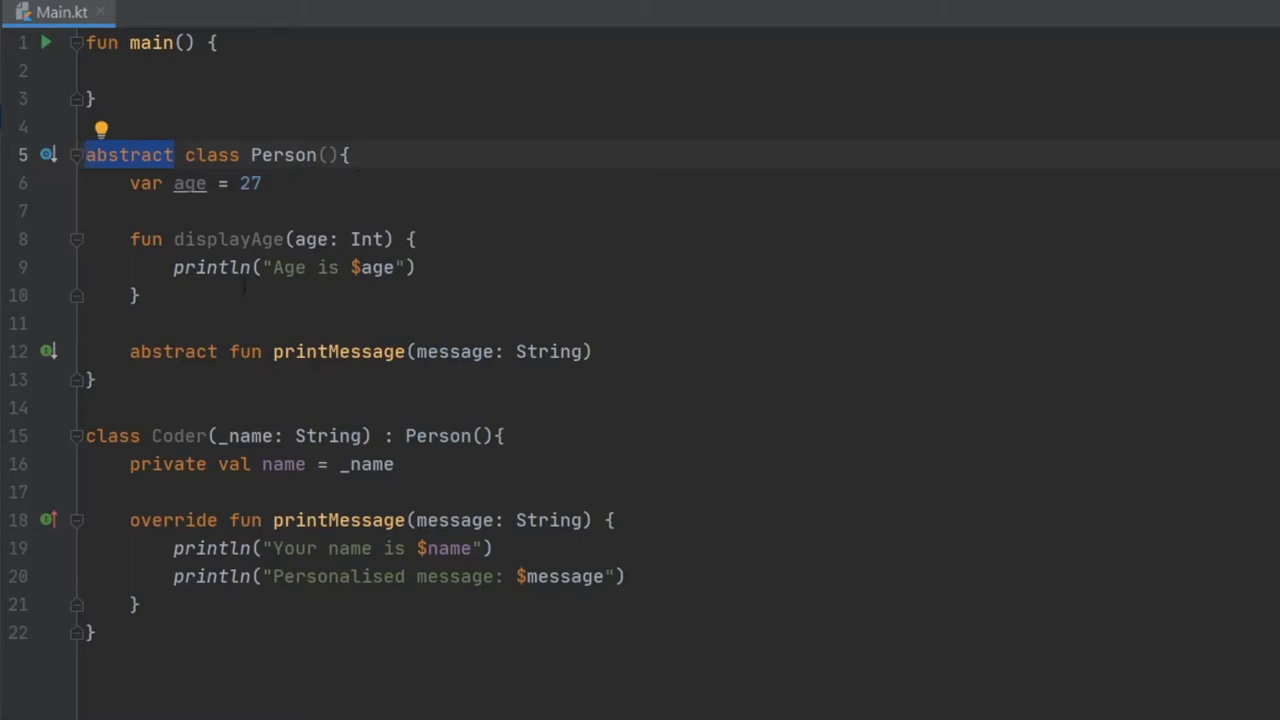
# Briefly make Person's age abstract, revert it, and add blank lines inside main
pyautogui.click(118, 155)
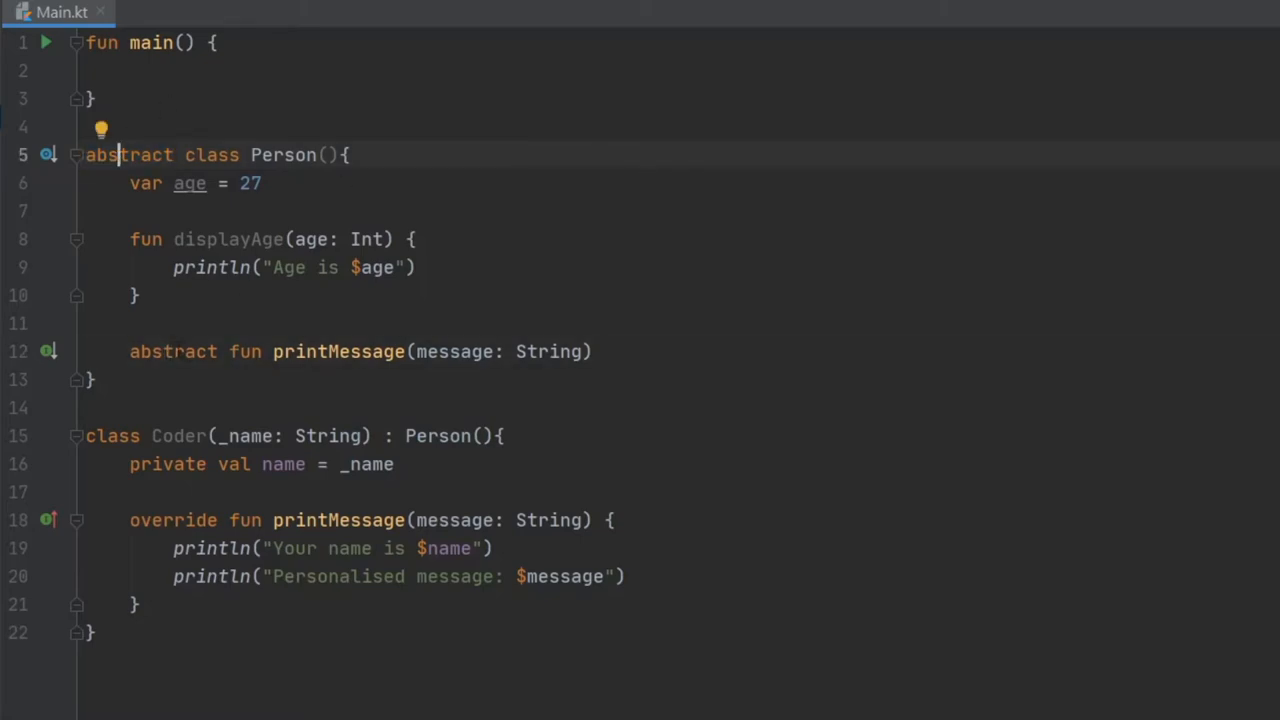
pyautogui.doubleClick(128, 155)
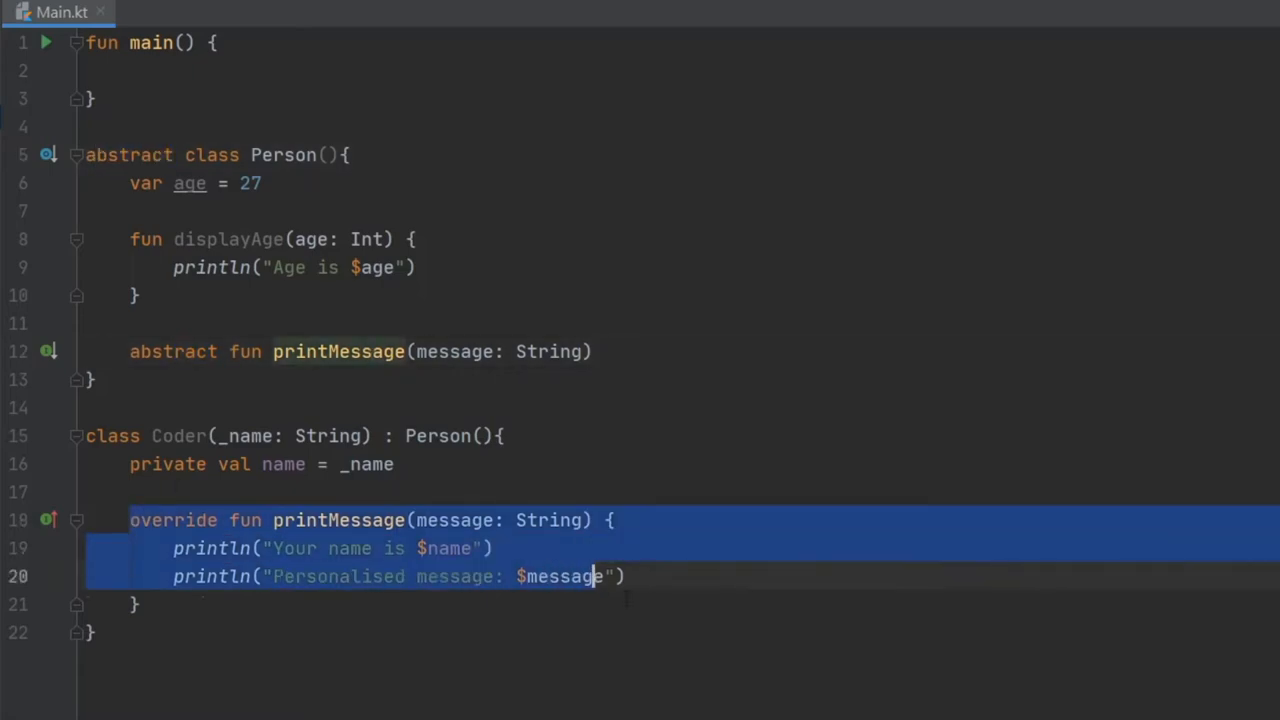
pyautogui.write('abstract')
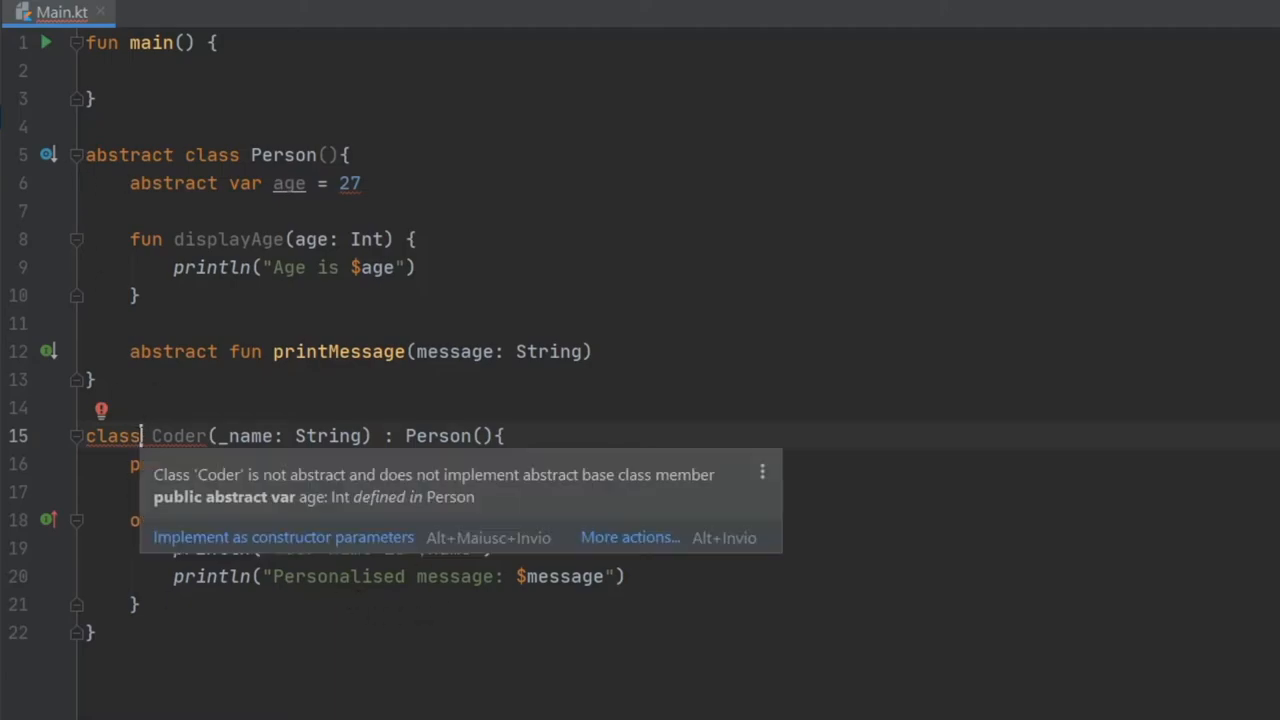
pyautogui.click(283, 537)
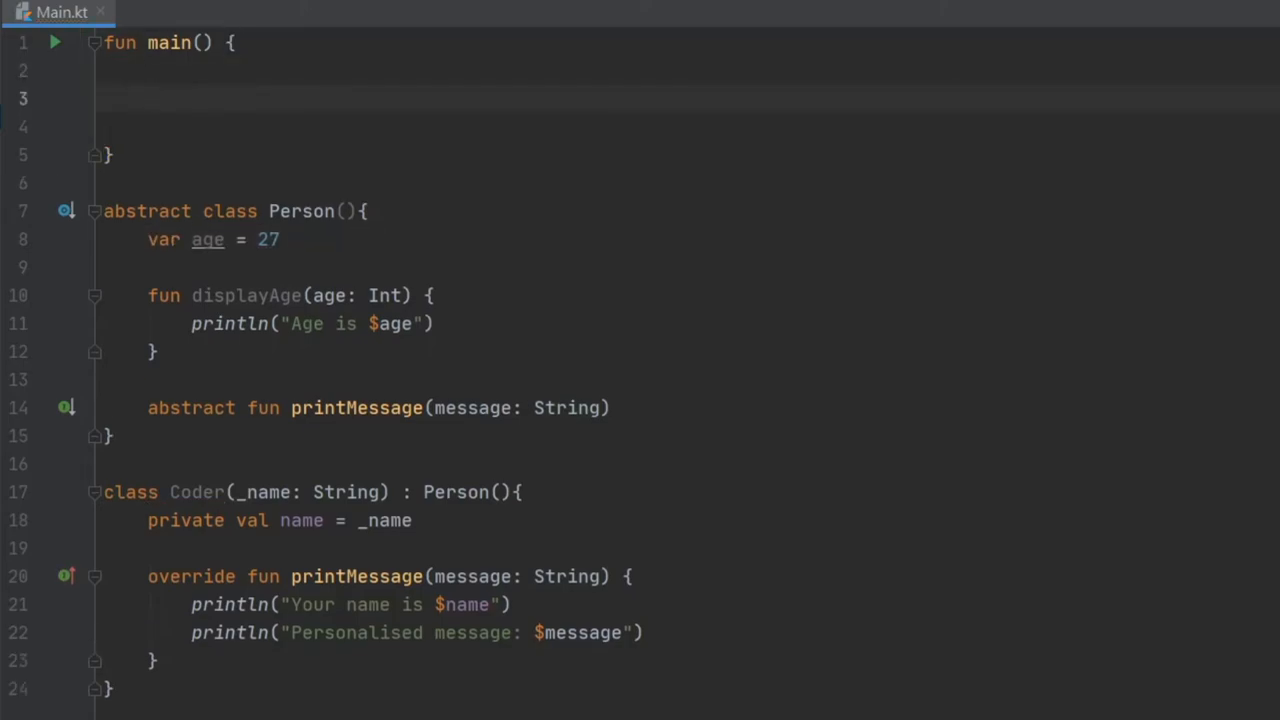
# Replace the attempted Person() instantiation with val coder = Coder("Ivan") in main
pyautogui.write('val person =')
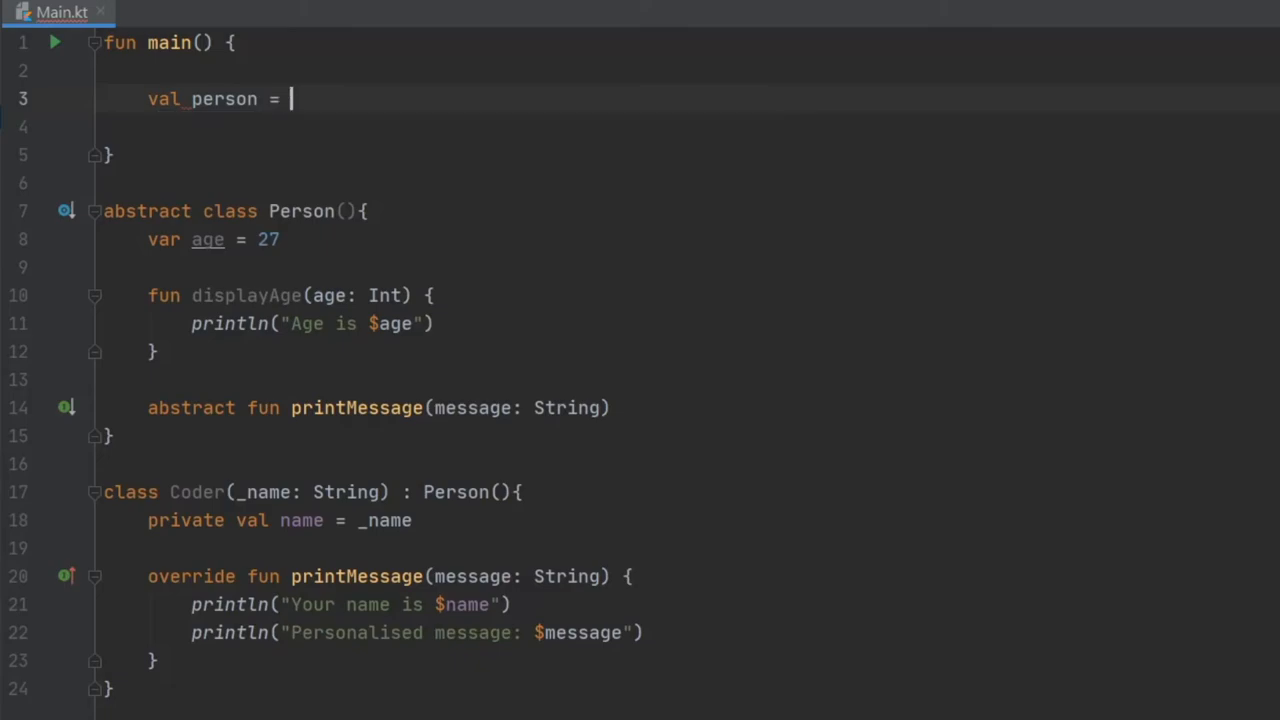
pyautogui.write('Person()')
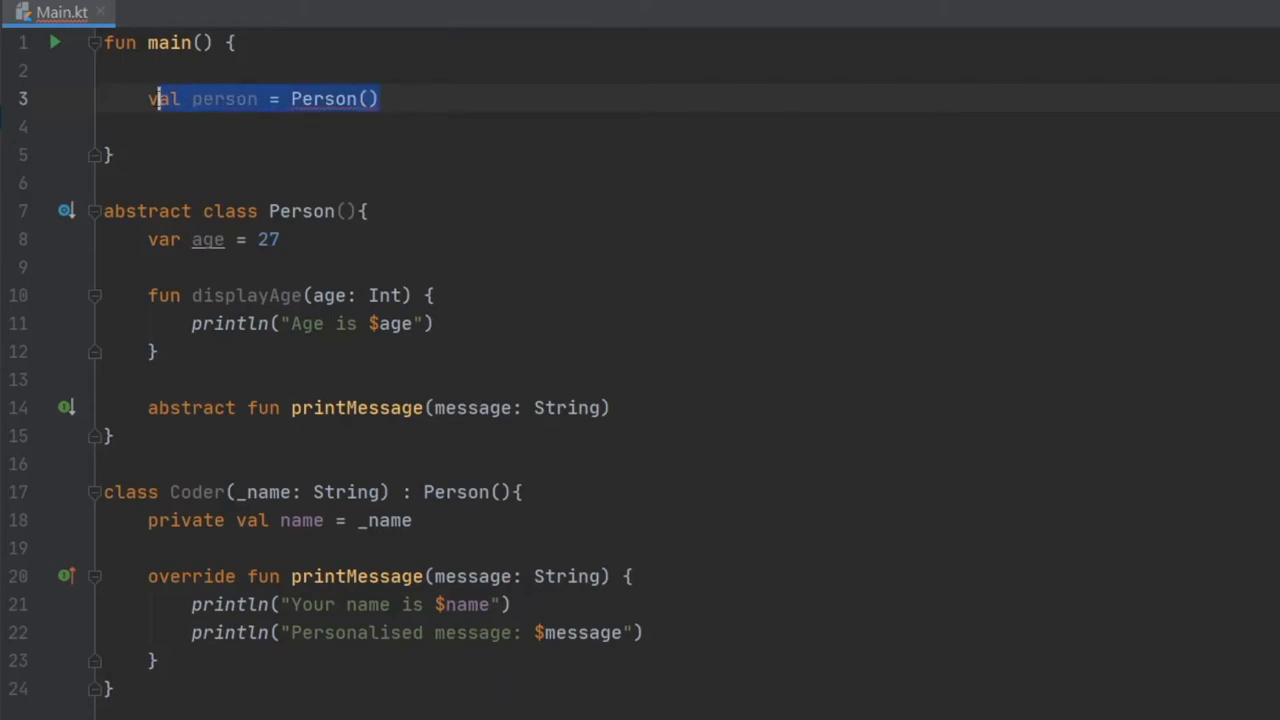
pyautogui.write('code =')
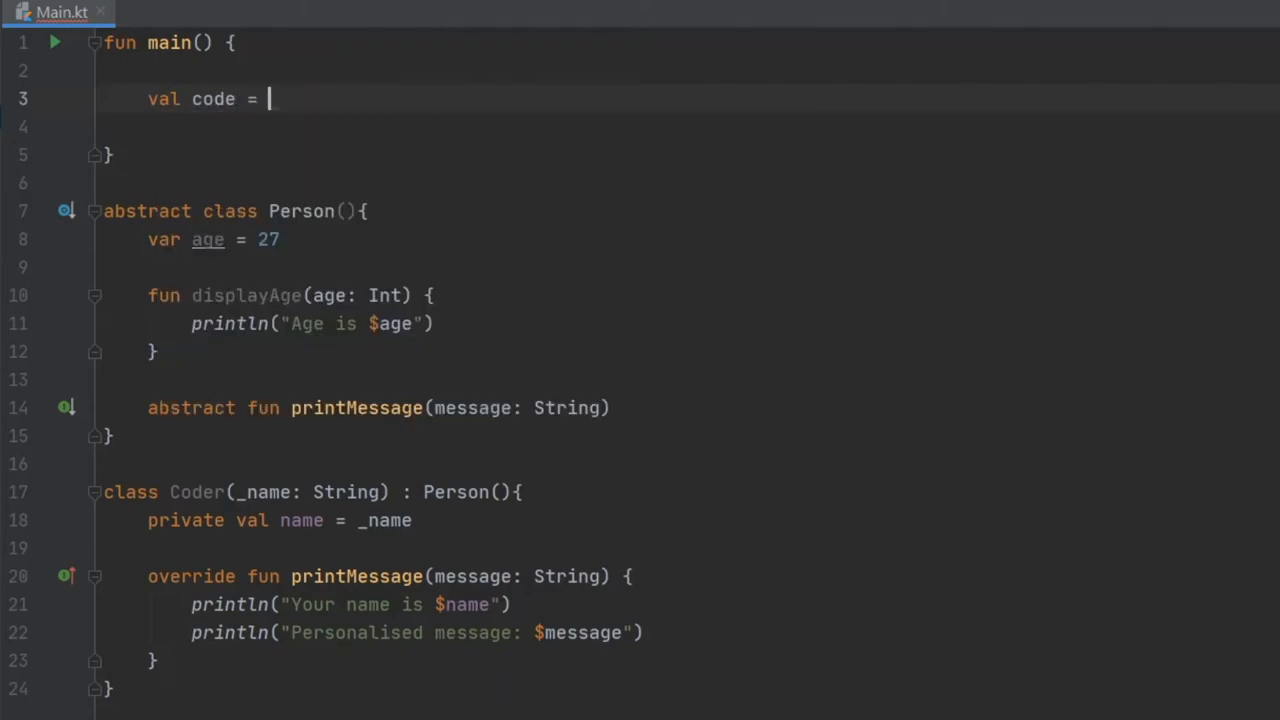
pyautogui.write('Coder')
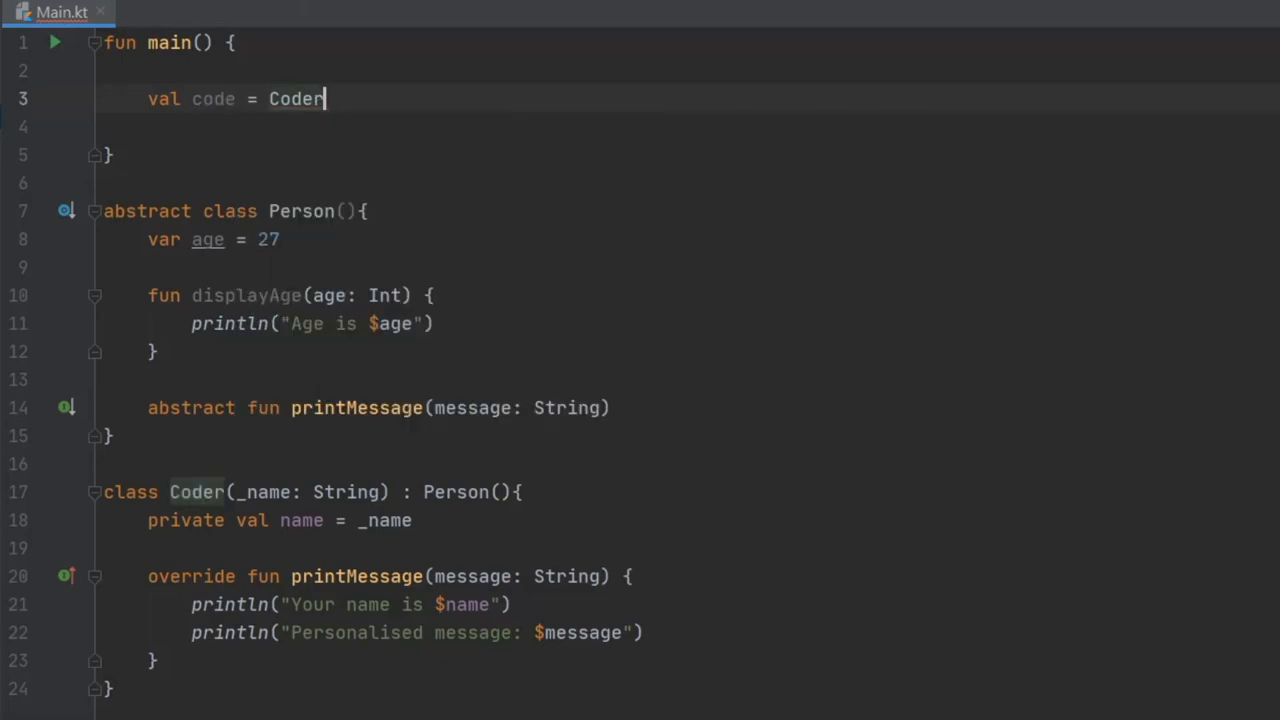
pyautogui.write('()')
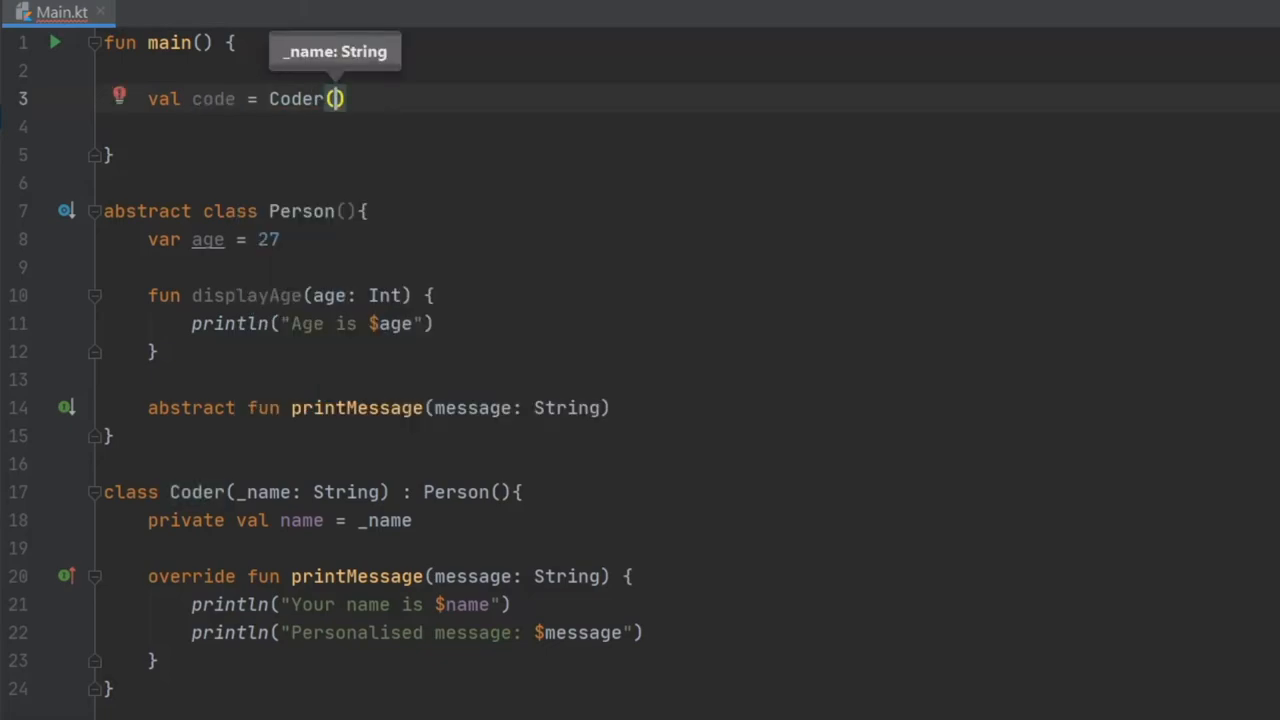
pyautogui.write('"Ivan')
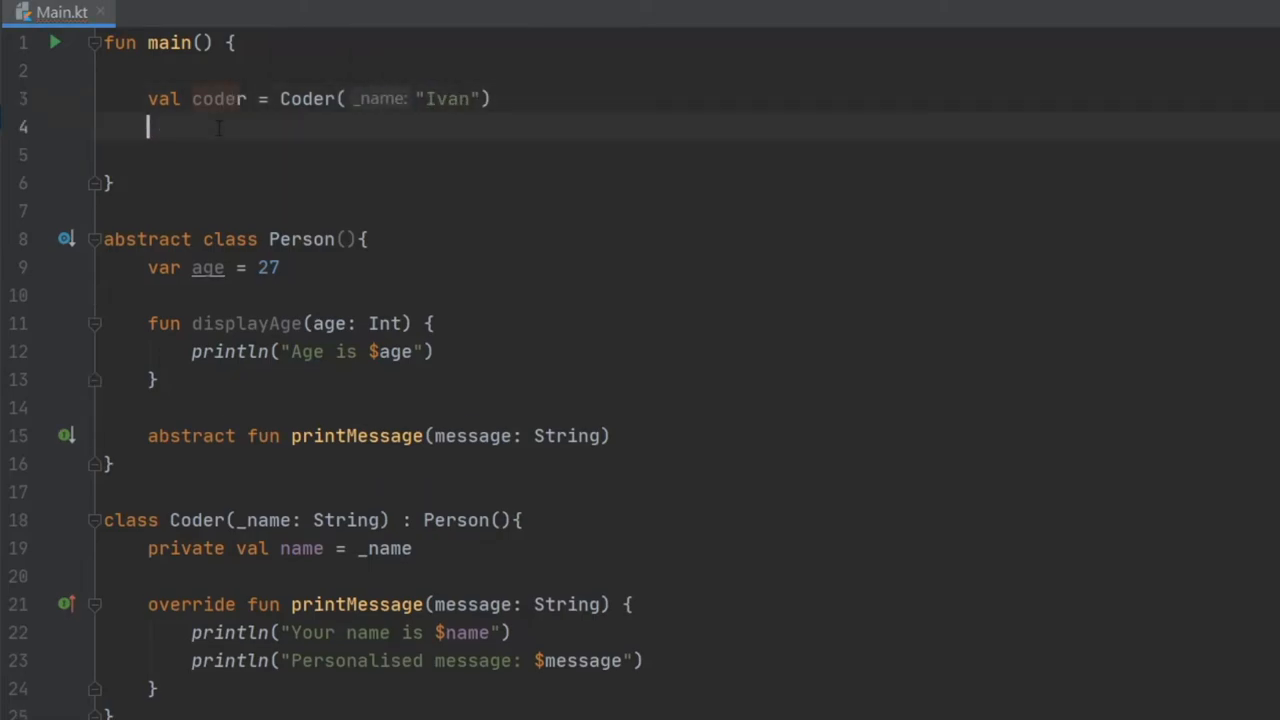
# Add coder.age = 54, coder.displayAge(coder.age) and coder.printMessage("I love to code!")
pyautogui.write('co')
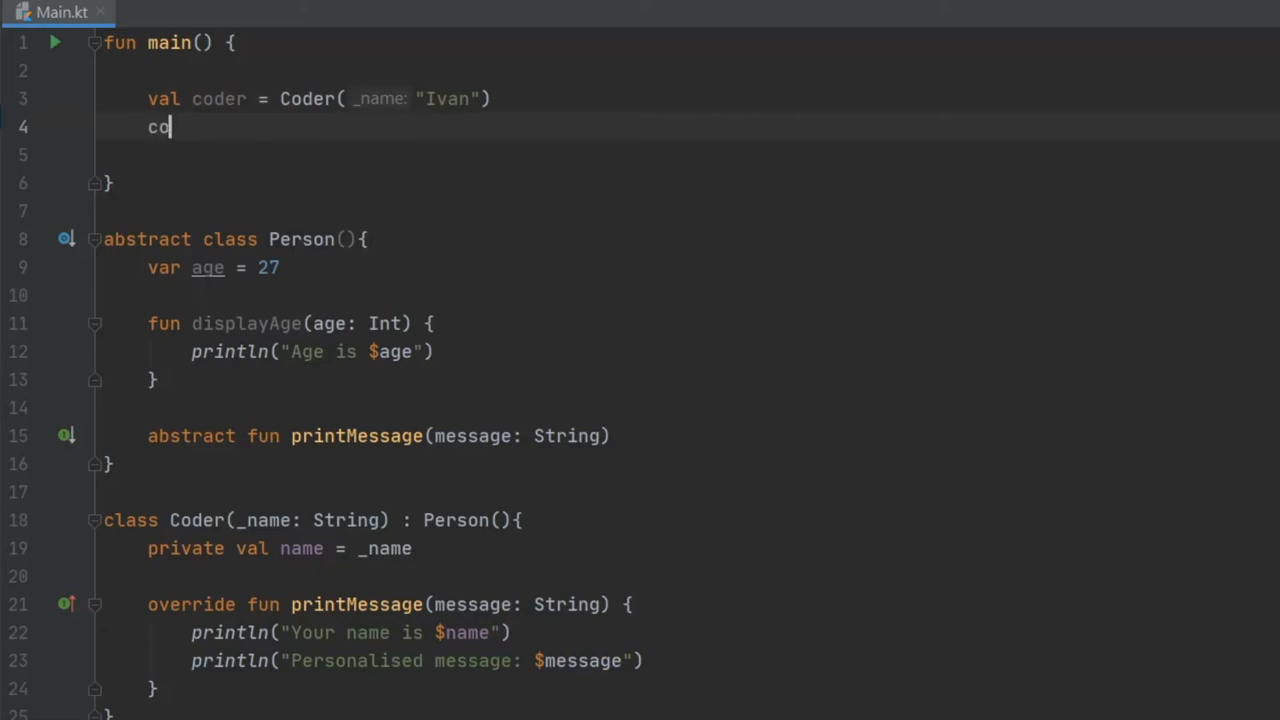
pyautogui.write('der.age = 54')
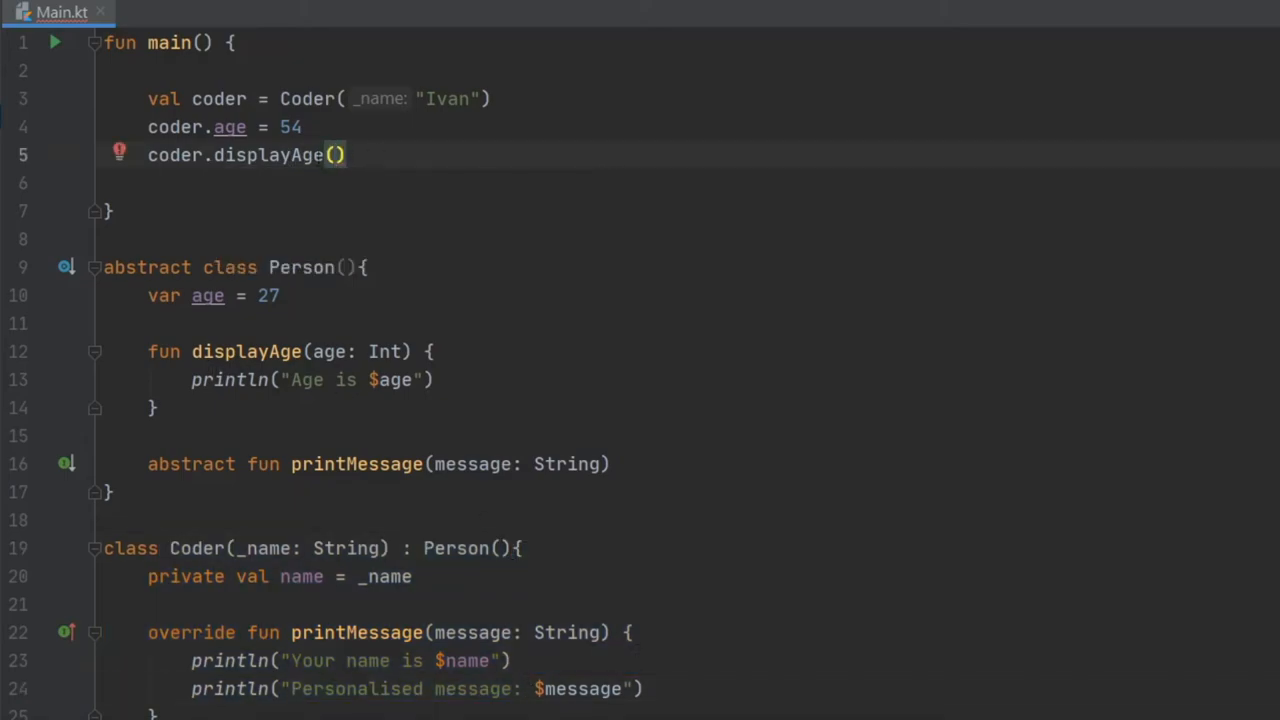
pyautogui.write('c')
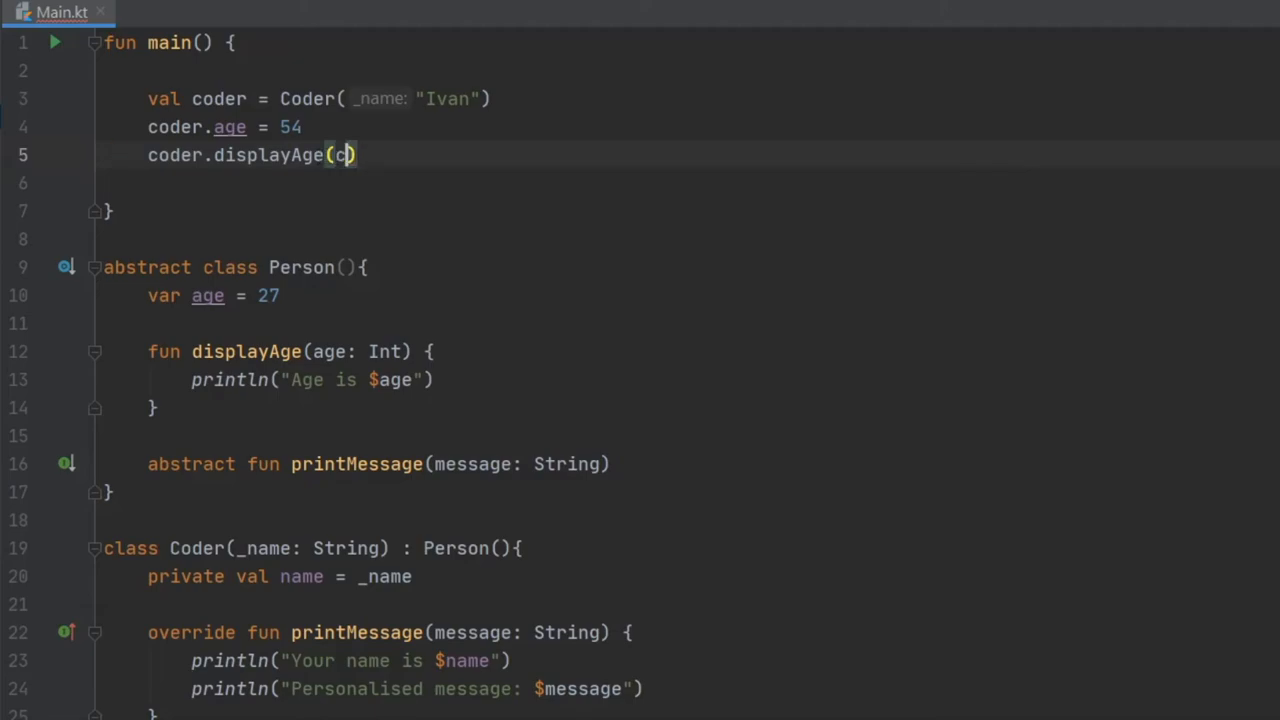
pyautogui.write('oder.age')
pyautogui.write('coder.printMessage("')
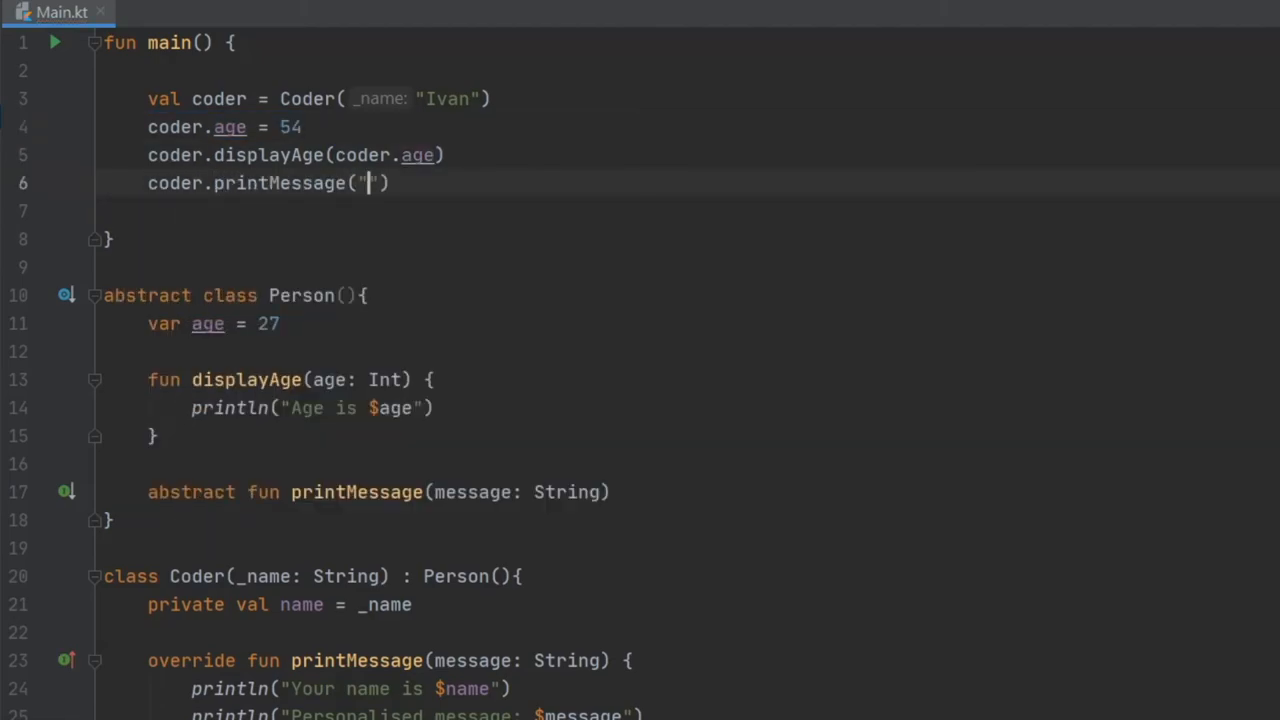
pyautogui.write('I love')
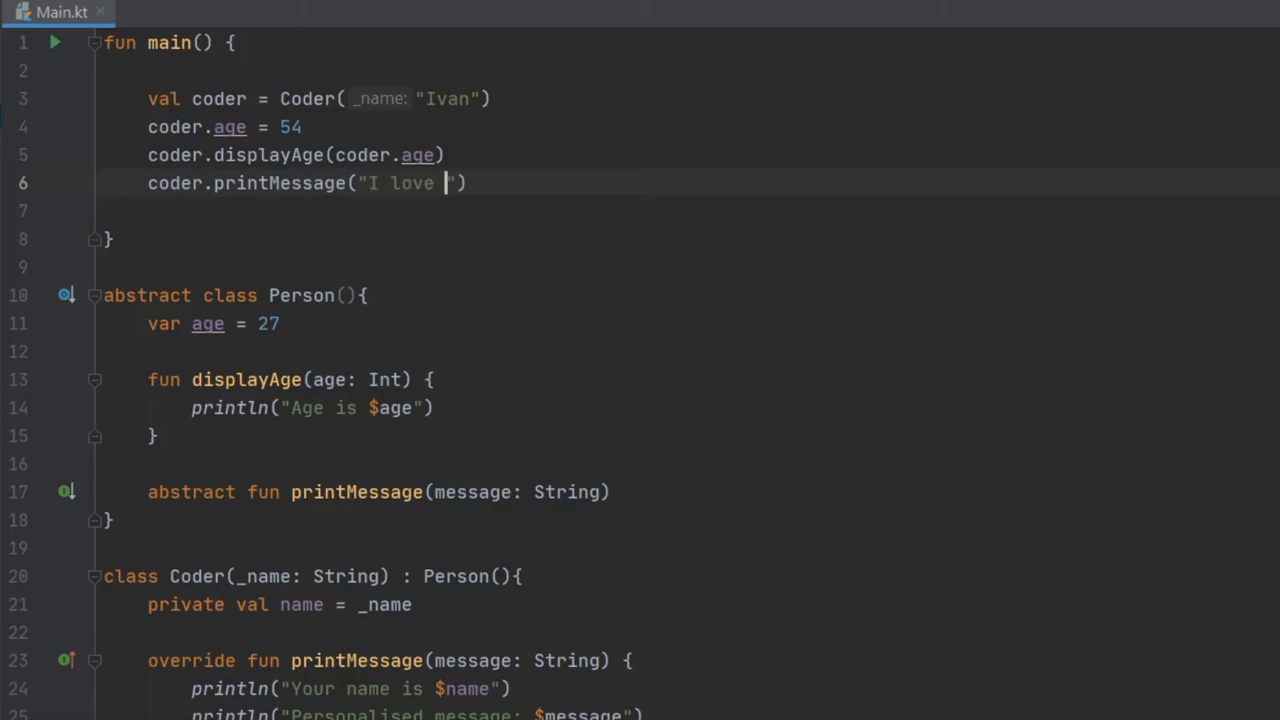
pyautogui.write('to code!')
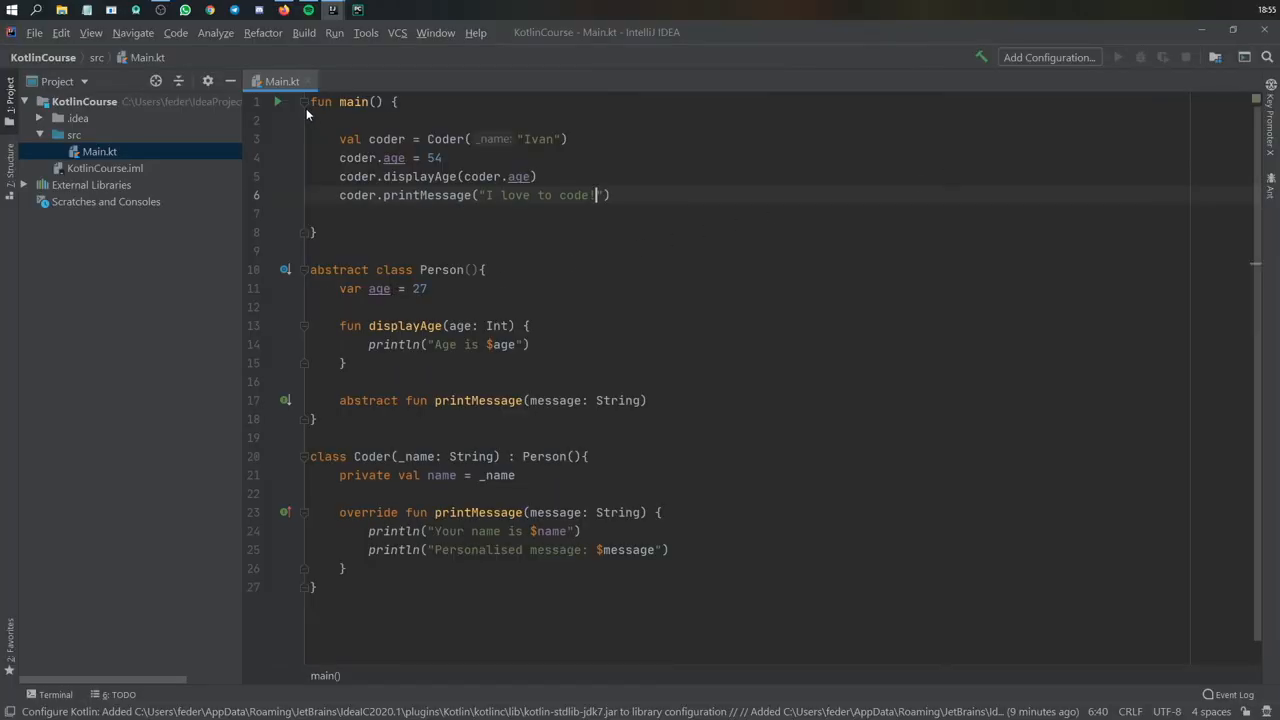
# Run MainKt and relate the "Your name is Ivan" output to the Ivan argument and printMessage override
pyautogui.click(1117, 57)
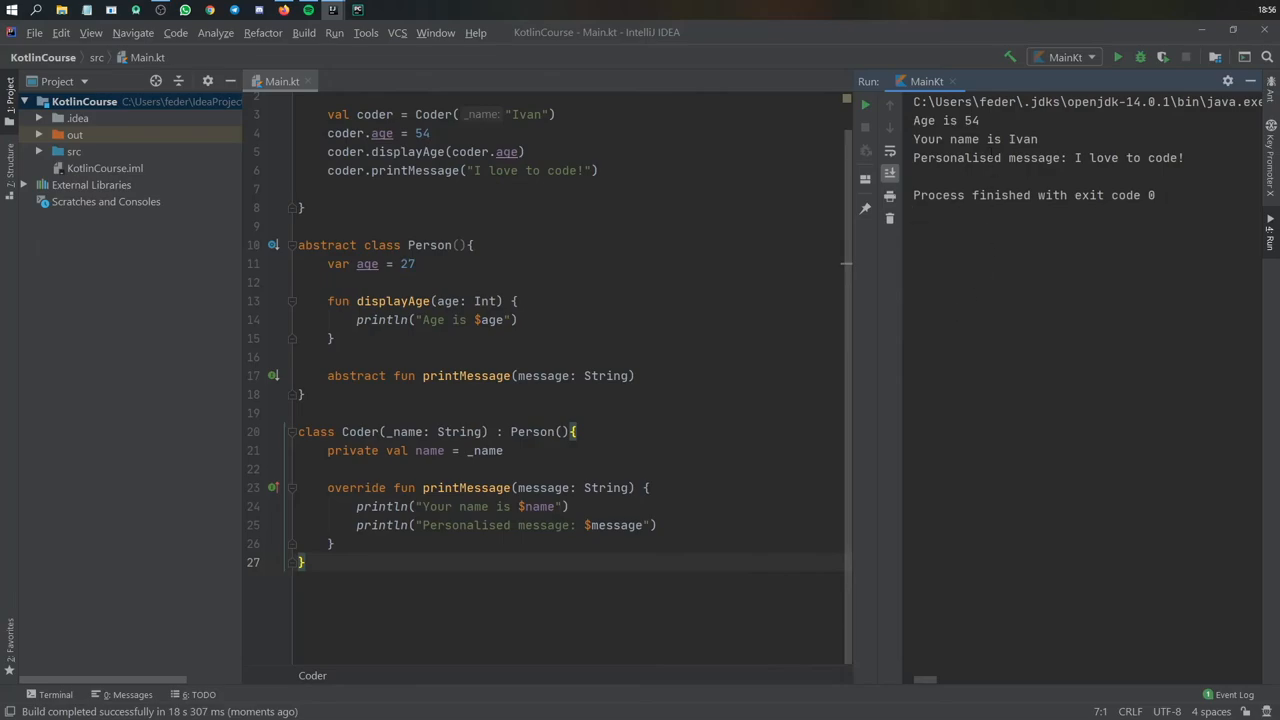
pyautogui.doubleClick(946, 120)
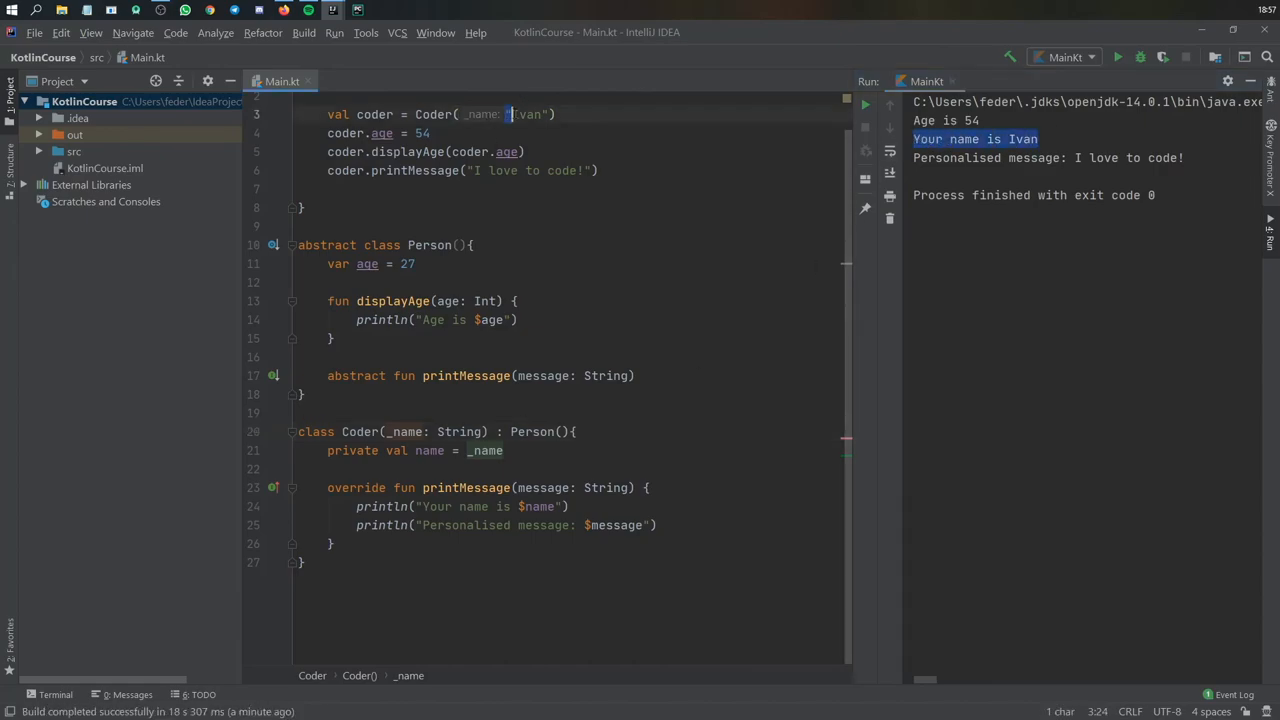
pyautogui.doubleClick(525, 114)
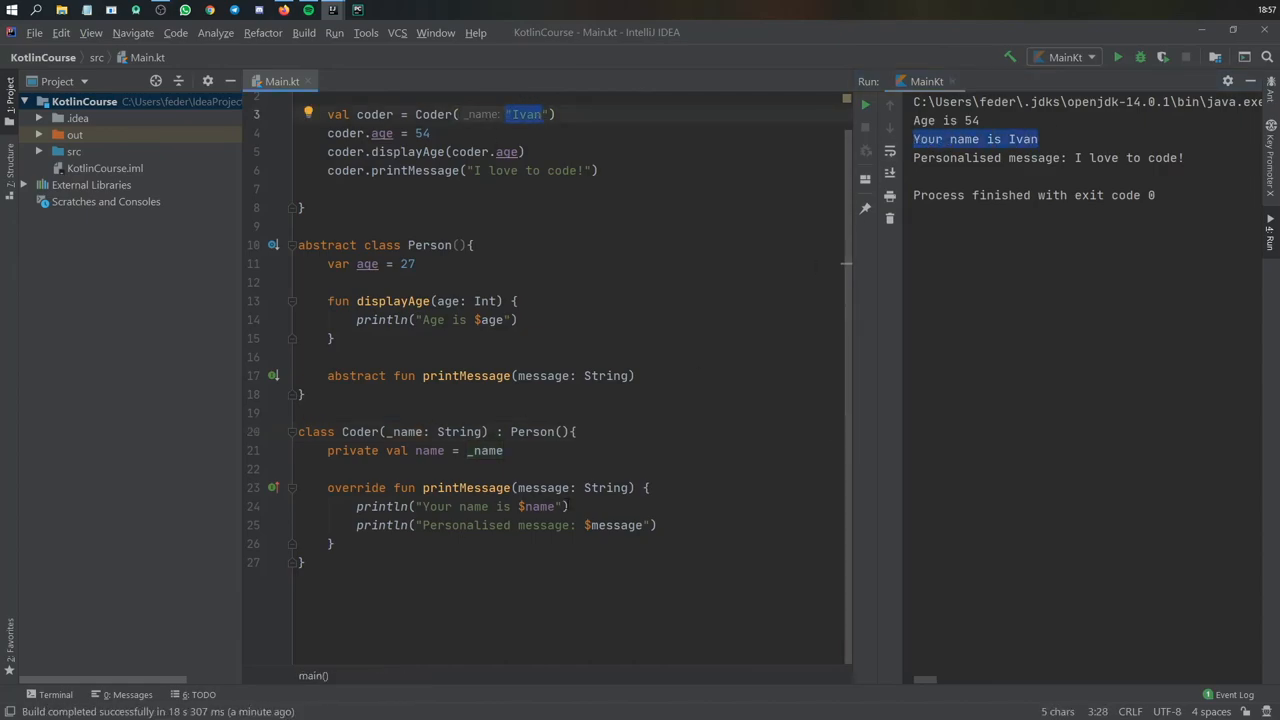
pyautogui.doubleClick(540, 506)
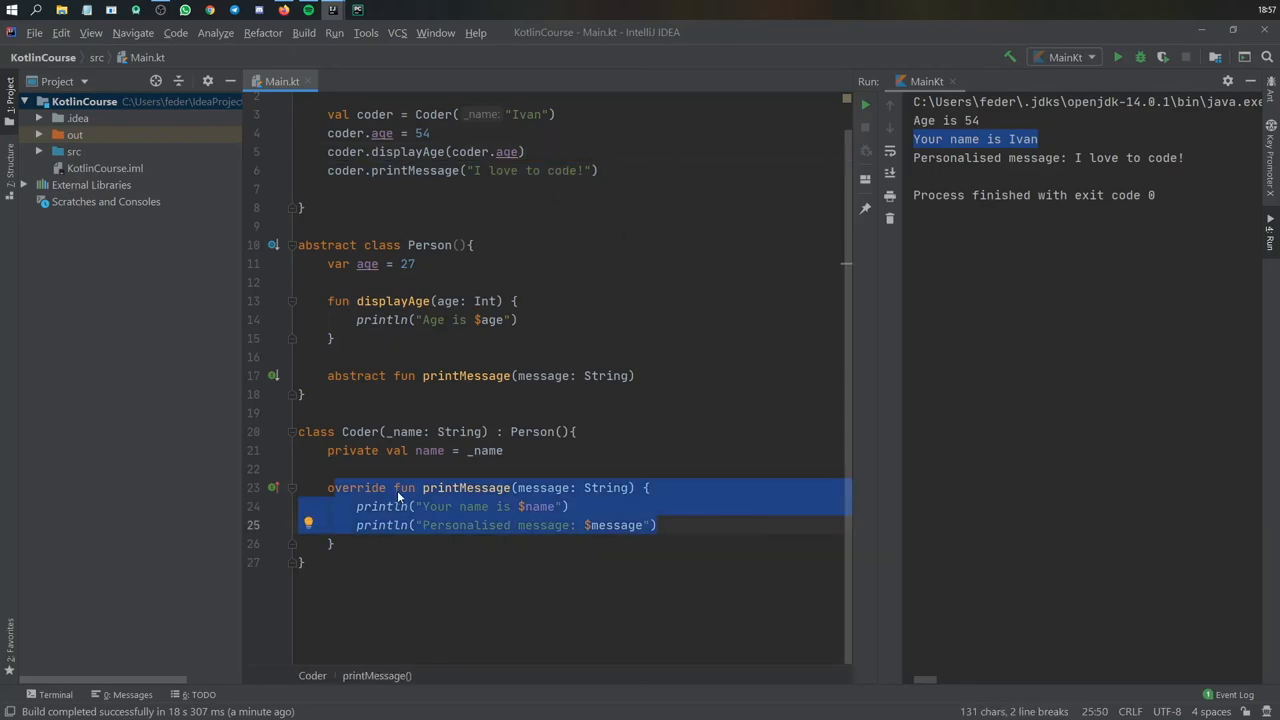
pyautogui.moveTo(448, 492)
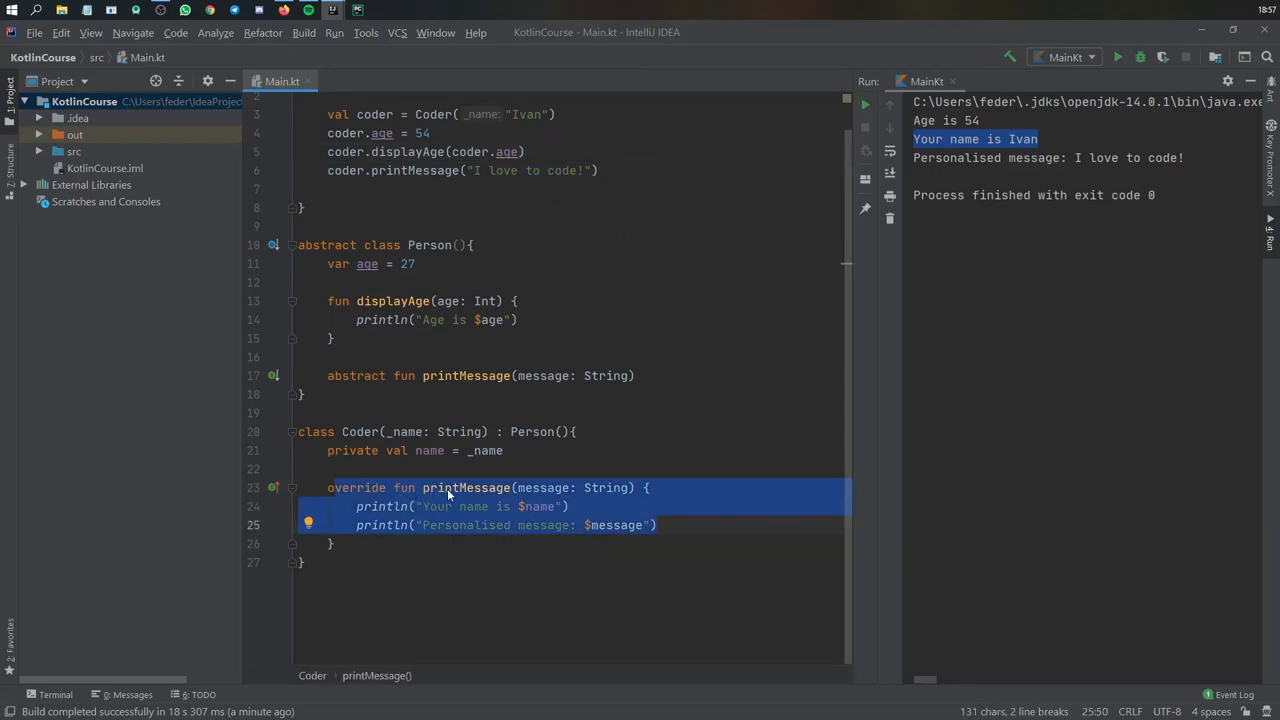